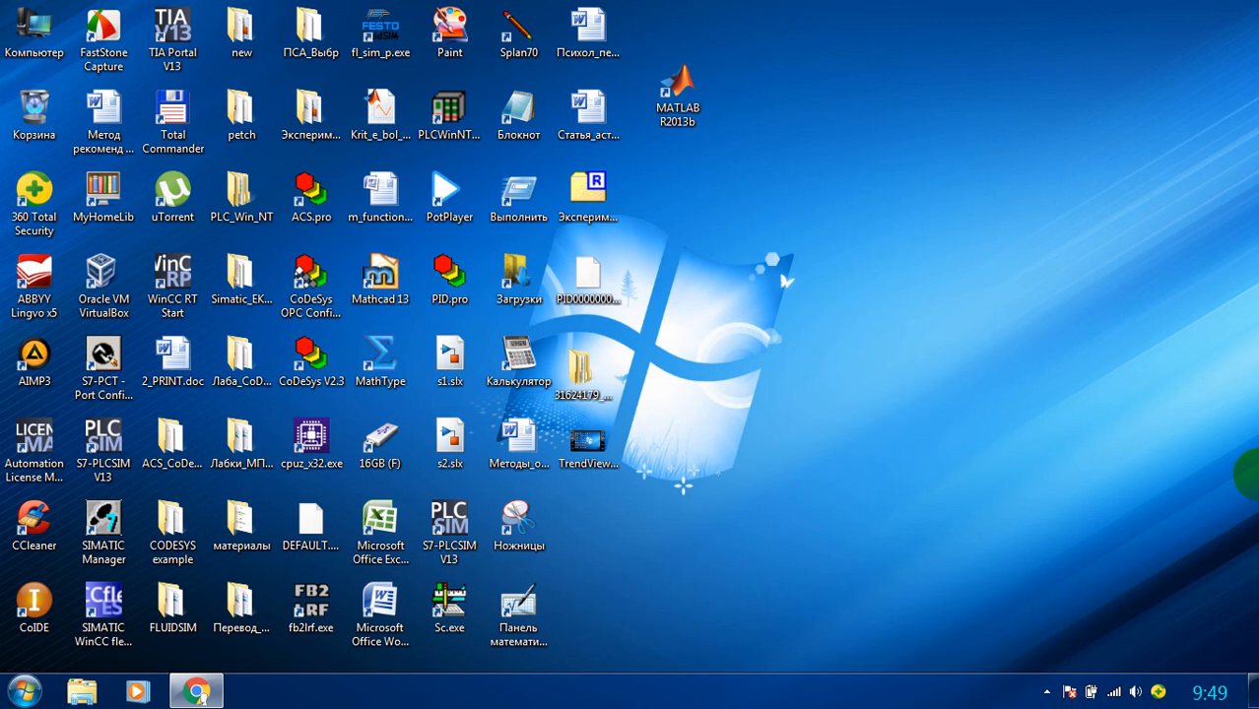
Launch WinCC flexible 2008 and start an empty project on PC WinCC flexible Runtime
click(103, 601)
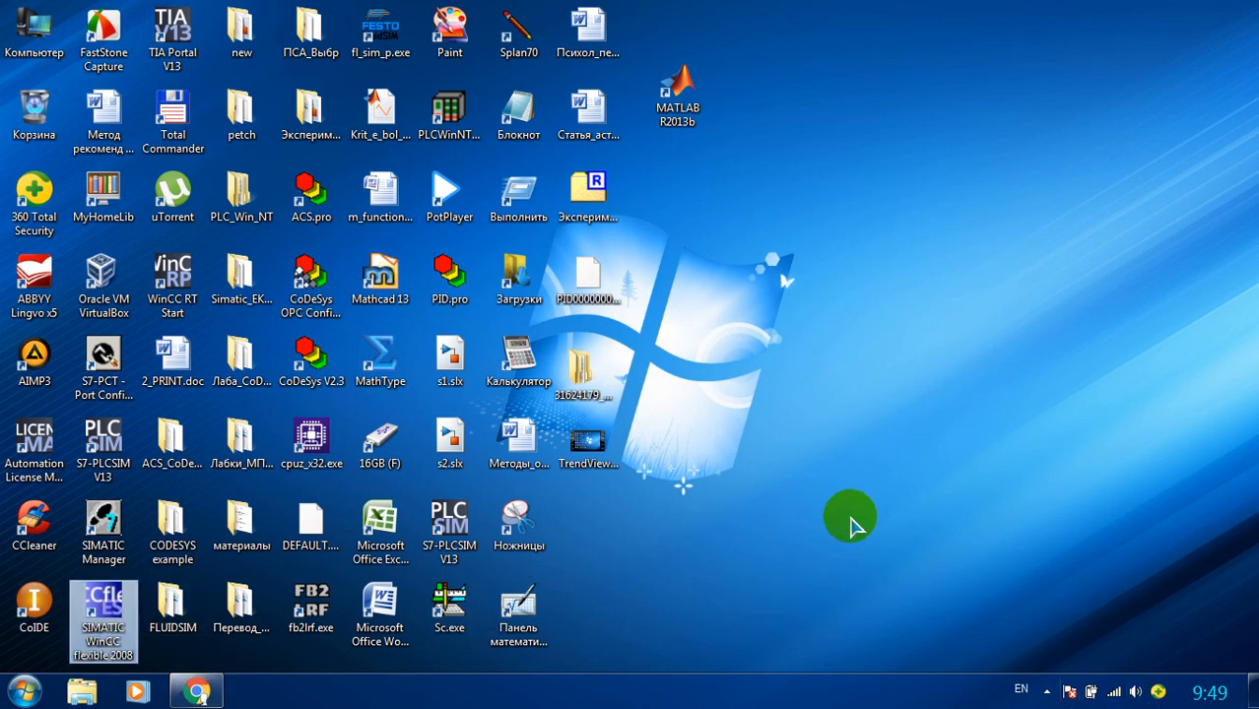
double_click(102, 606)
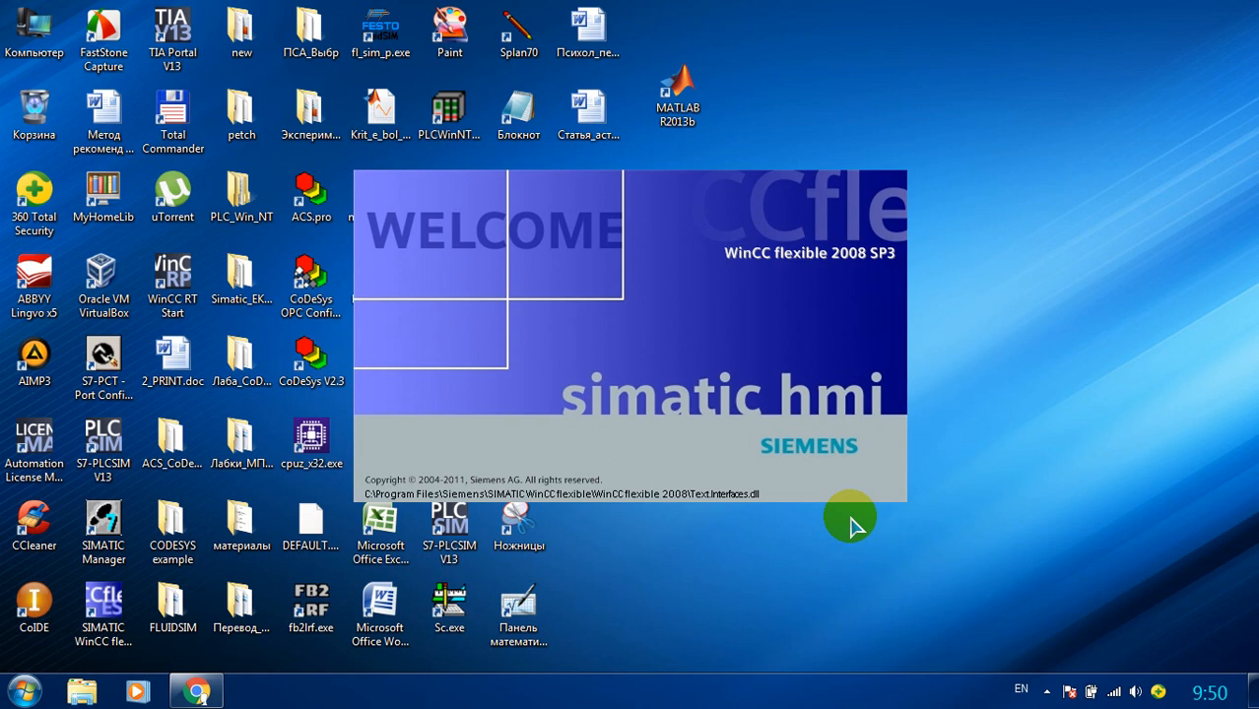
mouse_move(892, 441)
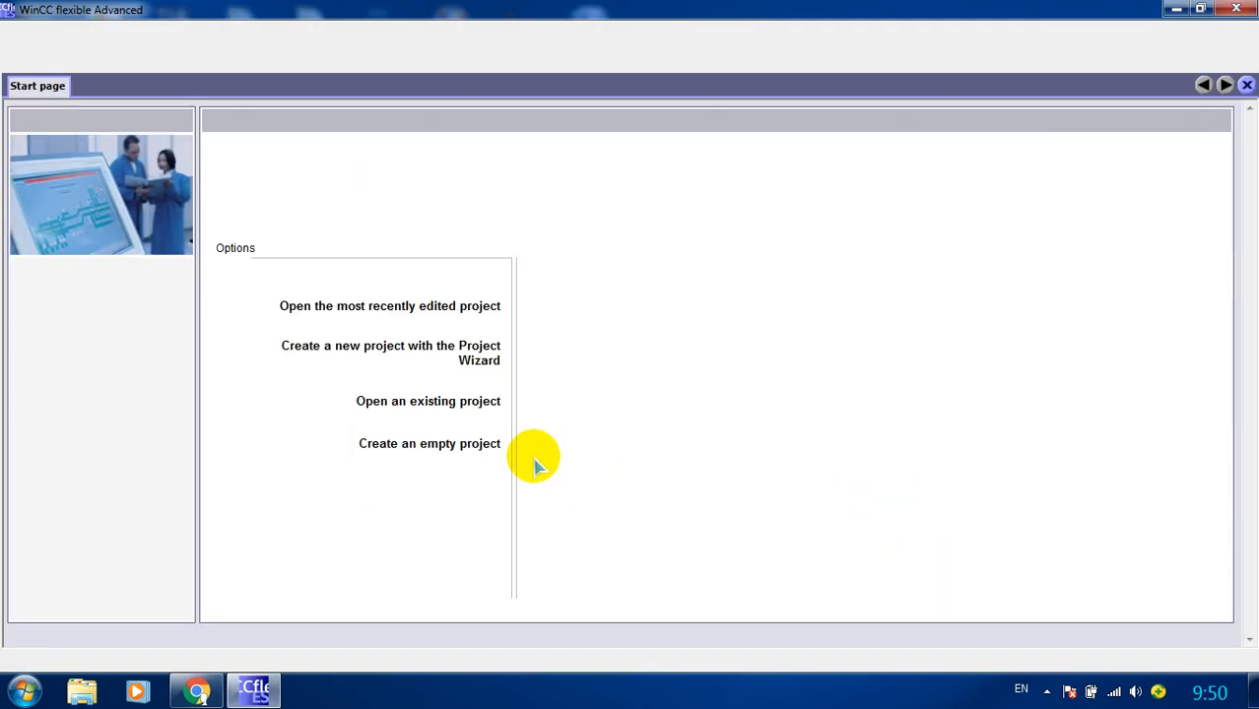
click(389, 306)
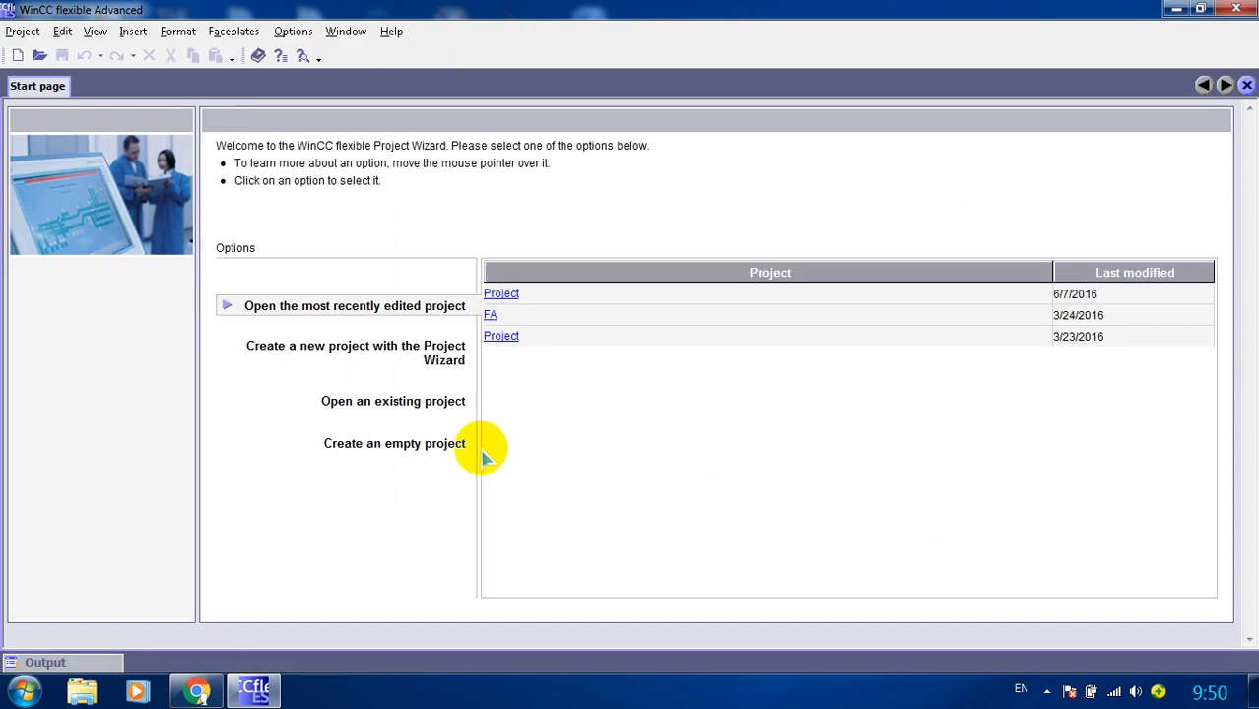
click(393, 443)
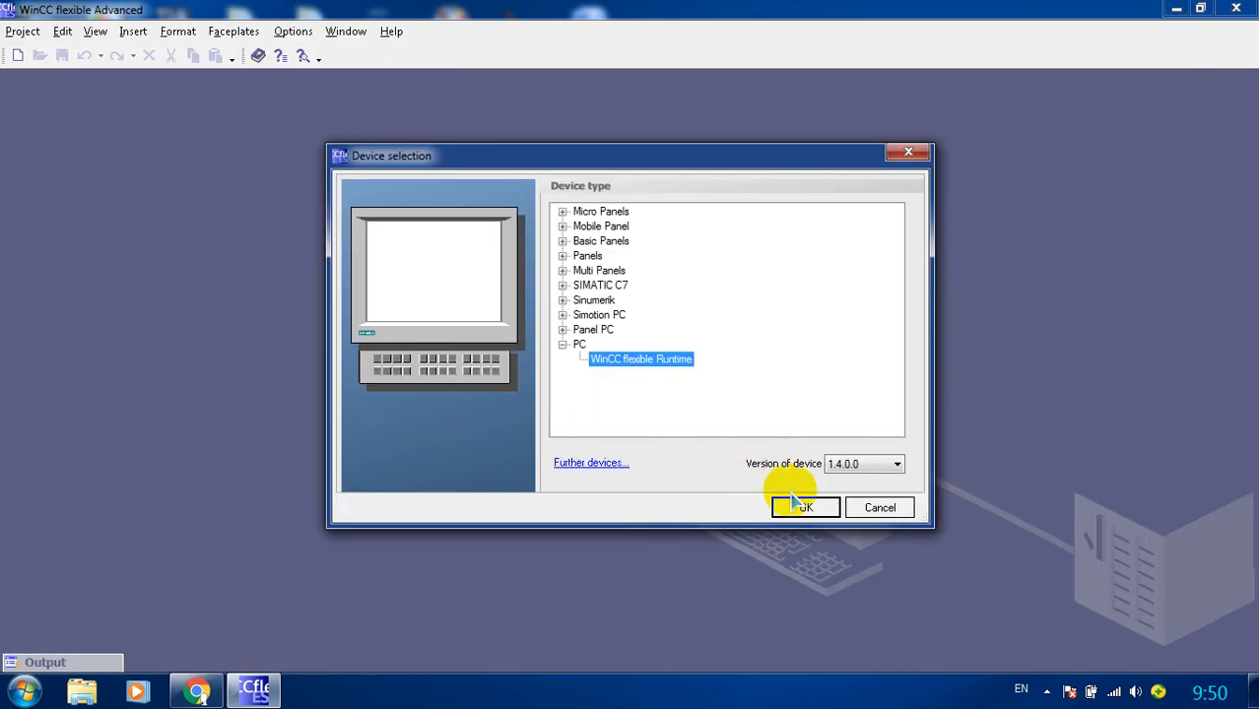
Confirm the device selection so Project1 opens with an empty Screen_1
click(803, 508)
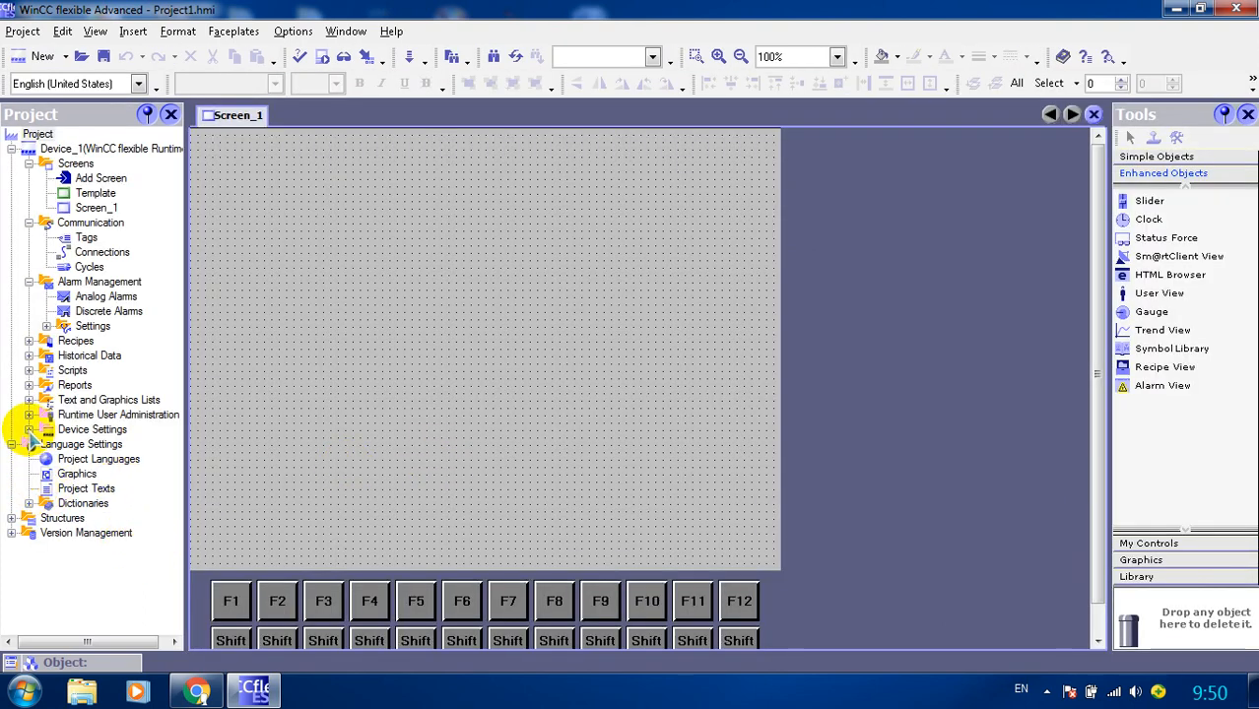
Set the device screen resolution to 800x600 in Device Settings and return to Screen_1
click(32, 429)
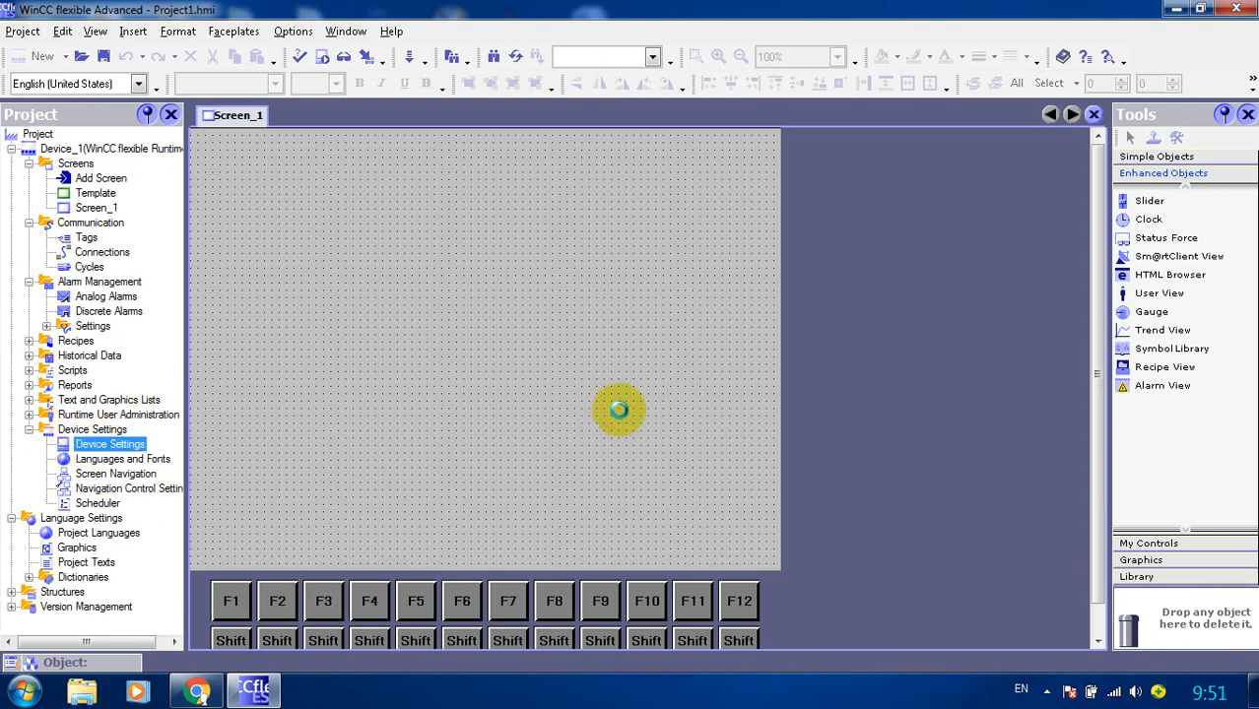
double_click(110, 443)
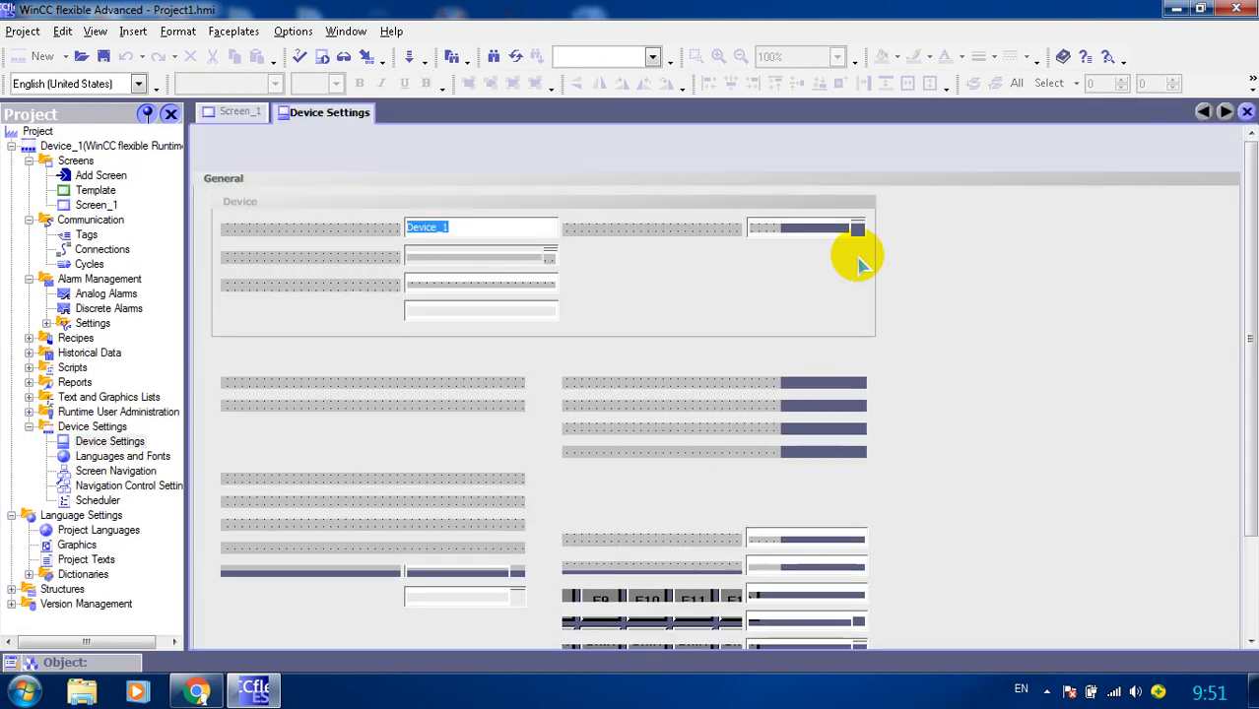
click(857, 255)
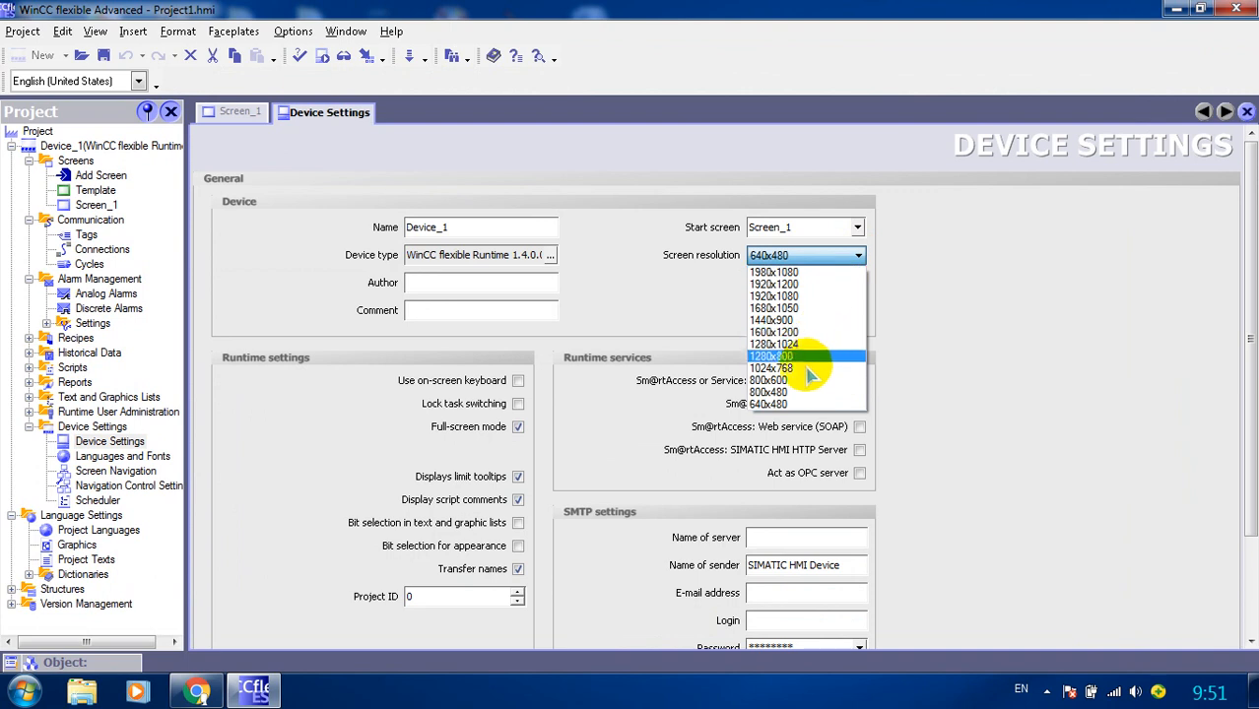
click(768, 381)
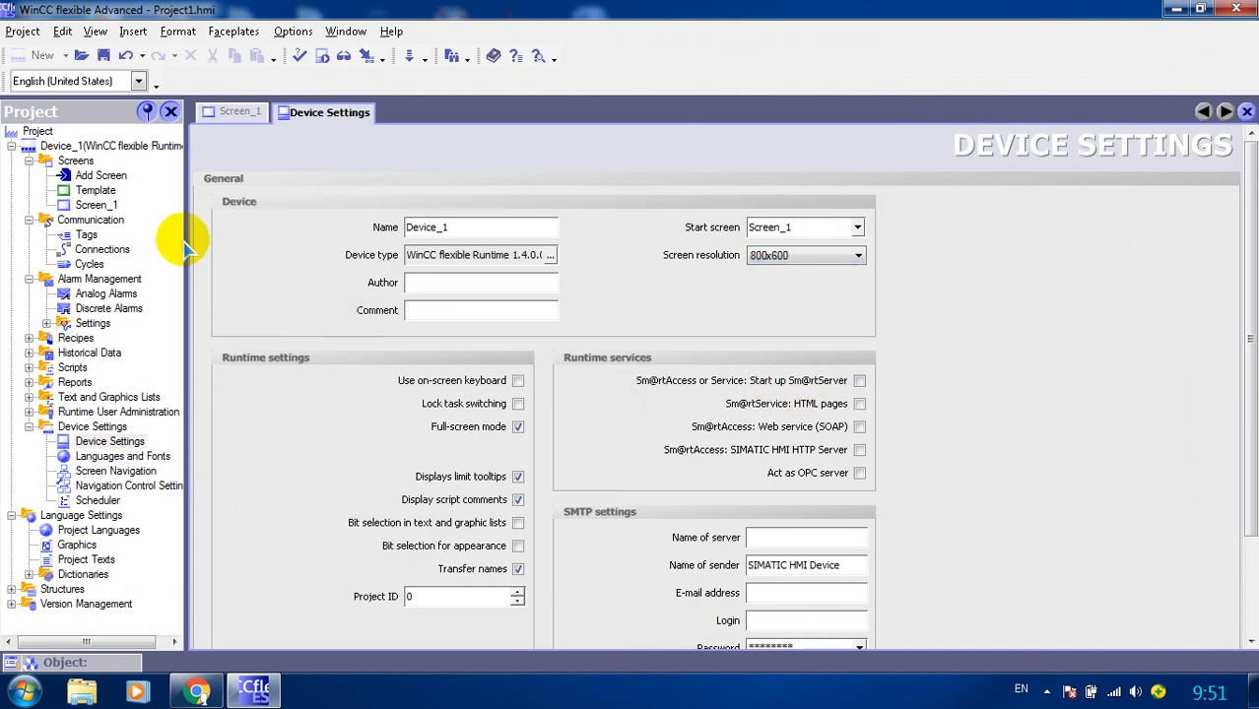
click(233, 112)
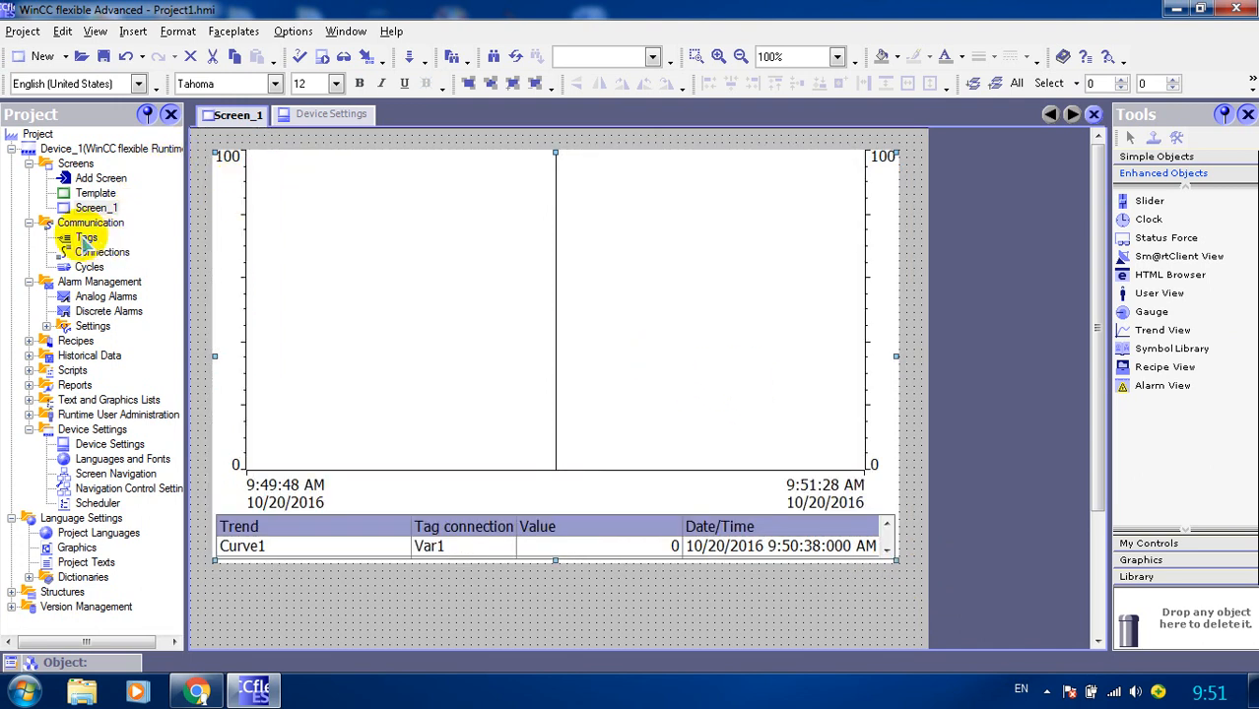
Create tags Graph_1 and Graph_2 as Float in the tag table, then return to Screen_1
double_click(86, 238)
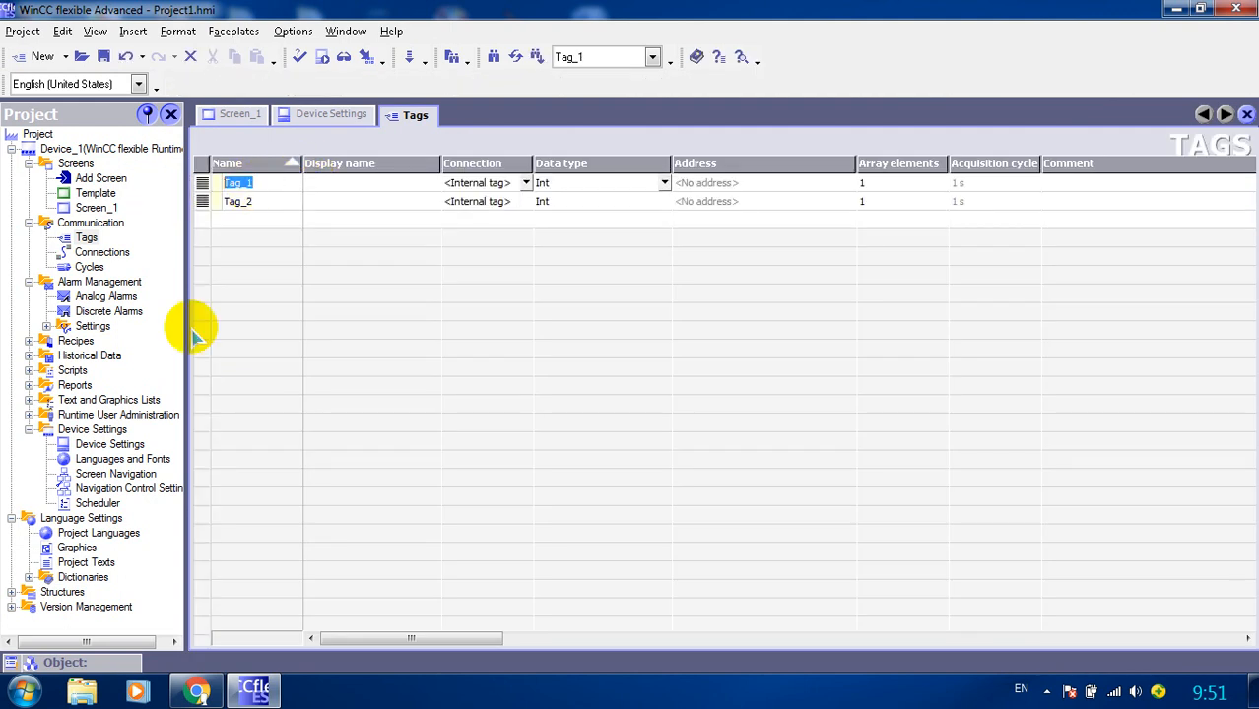
text(Graph)
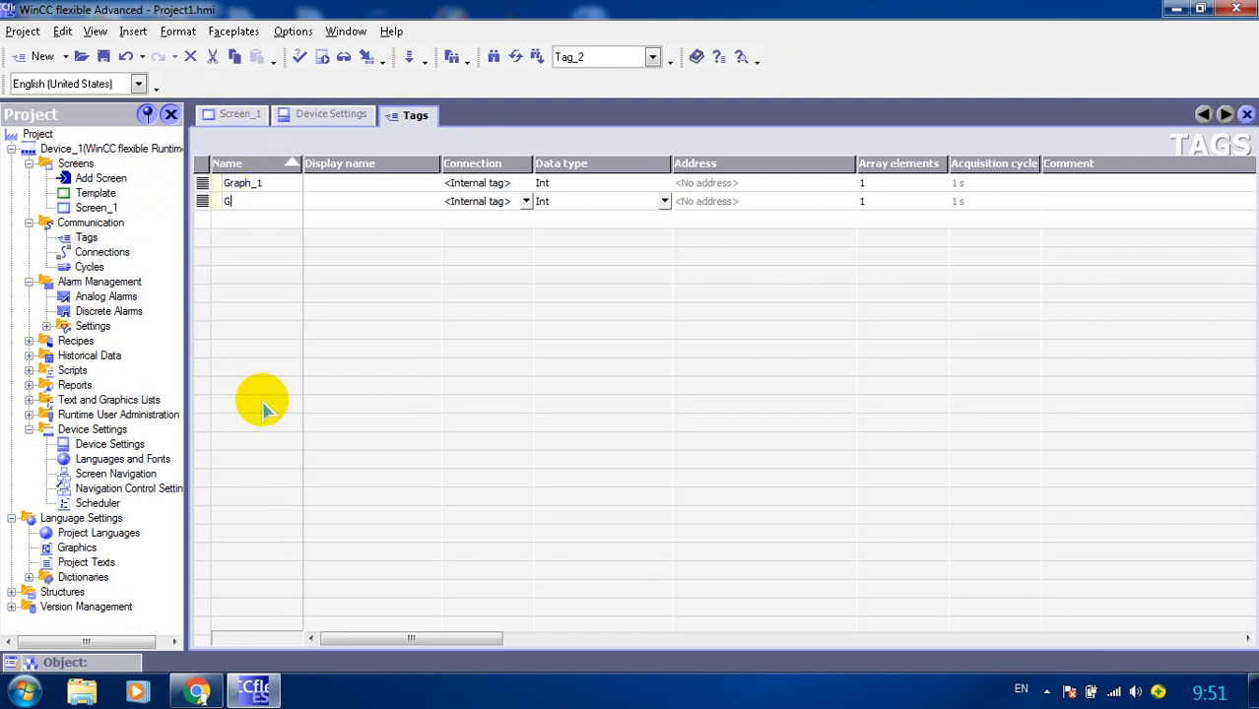
text(raph_2)
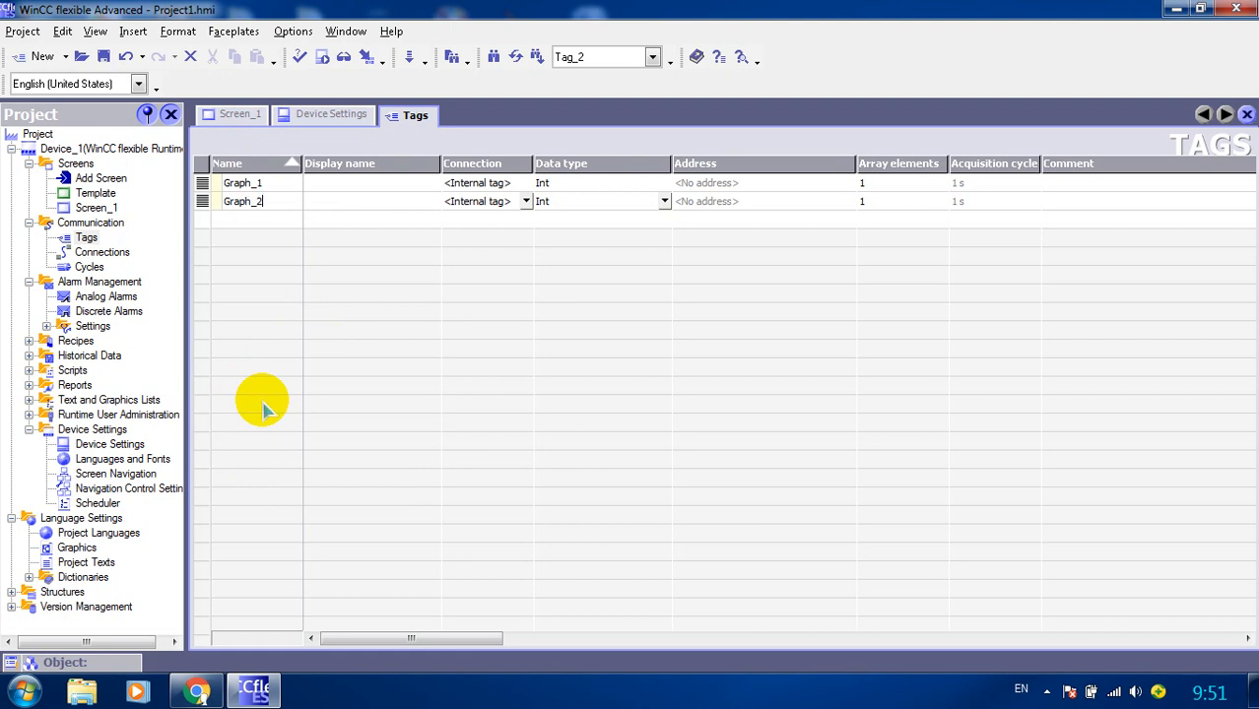
mouse_move(675, 276)
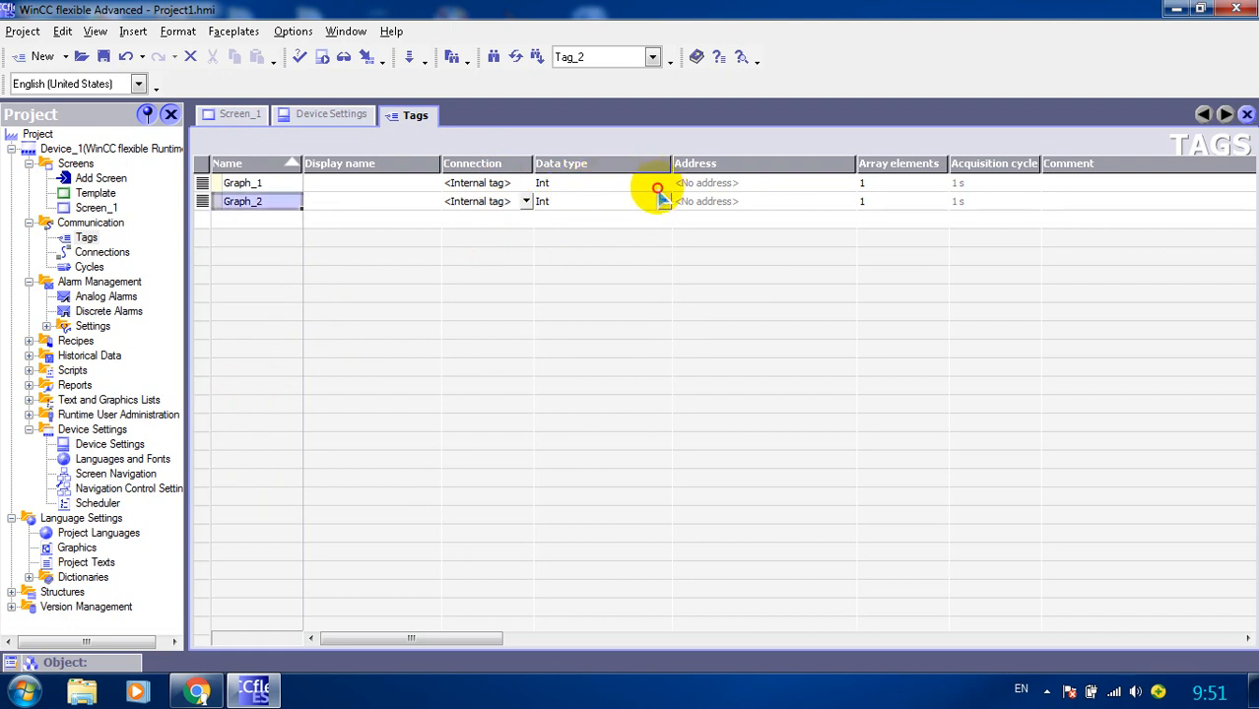
click(664, 182)
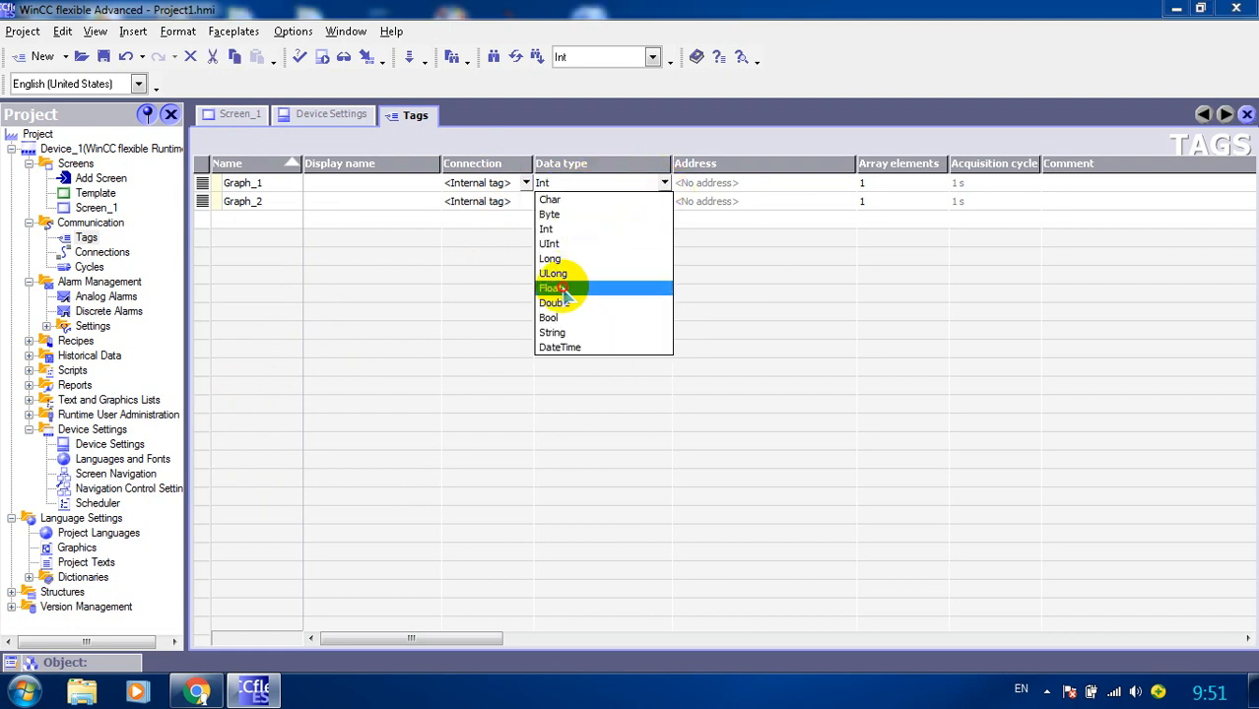
click(553, 288)
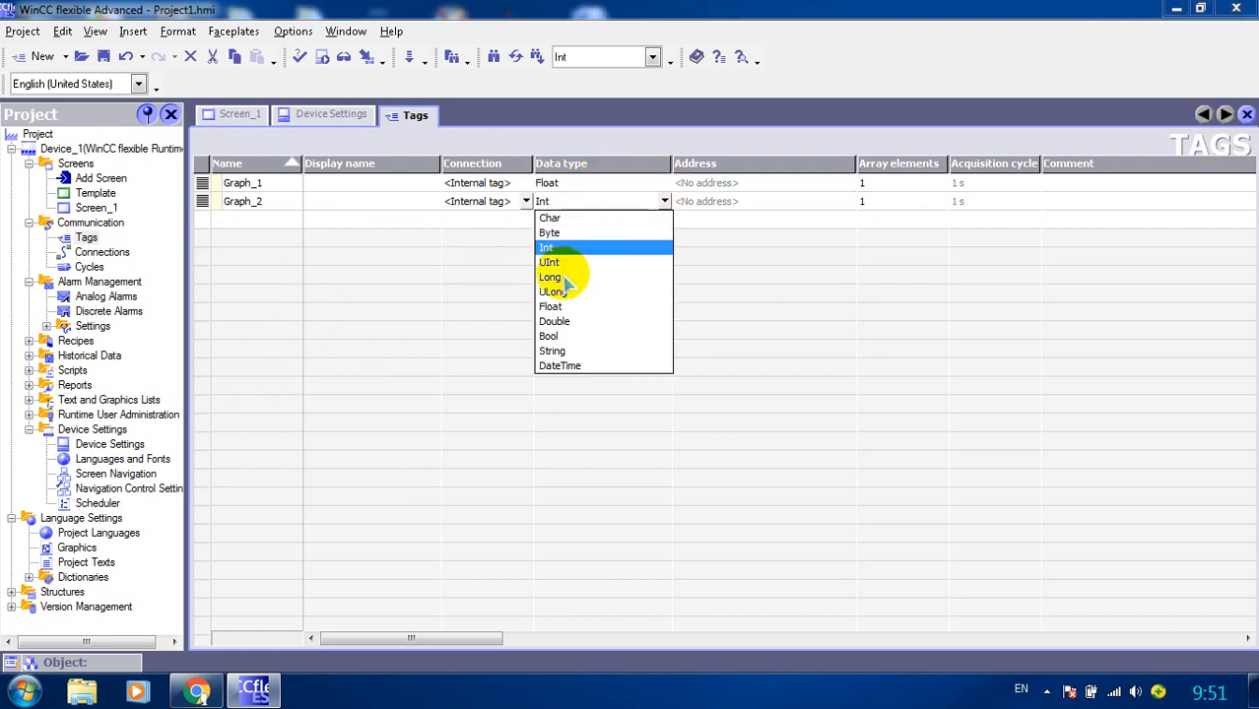
click(550, 307)
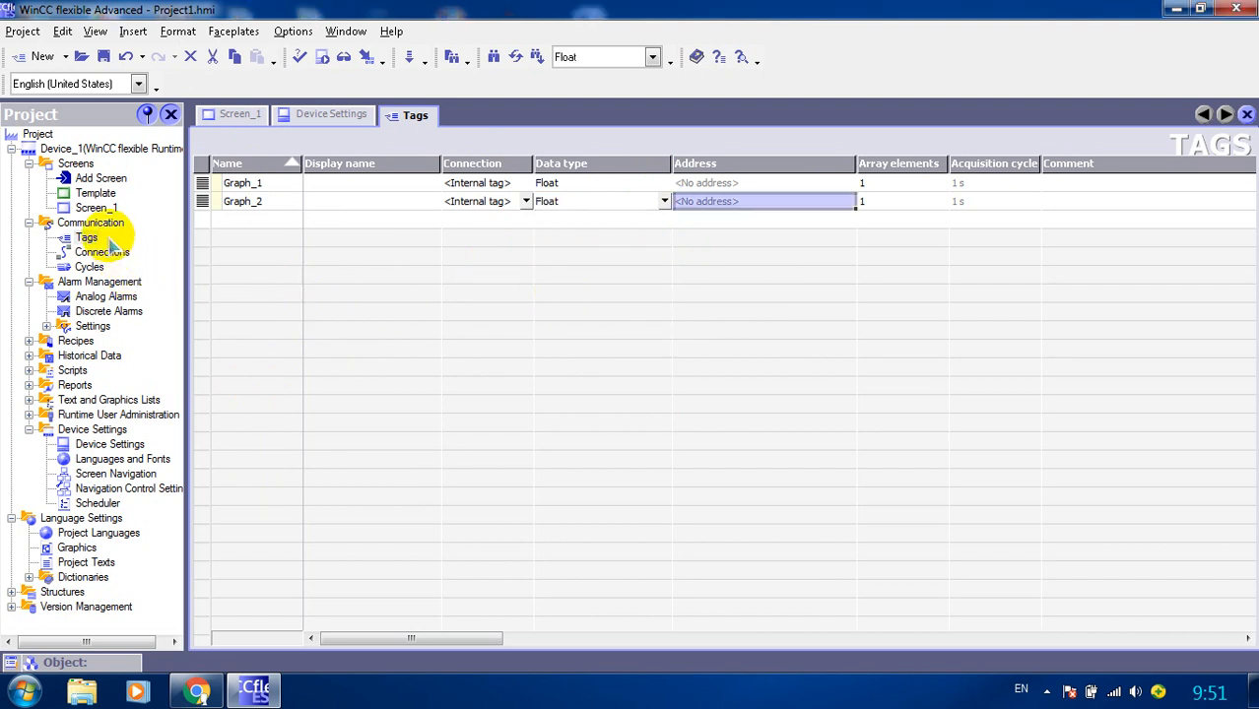
click(240, 115)
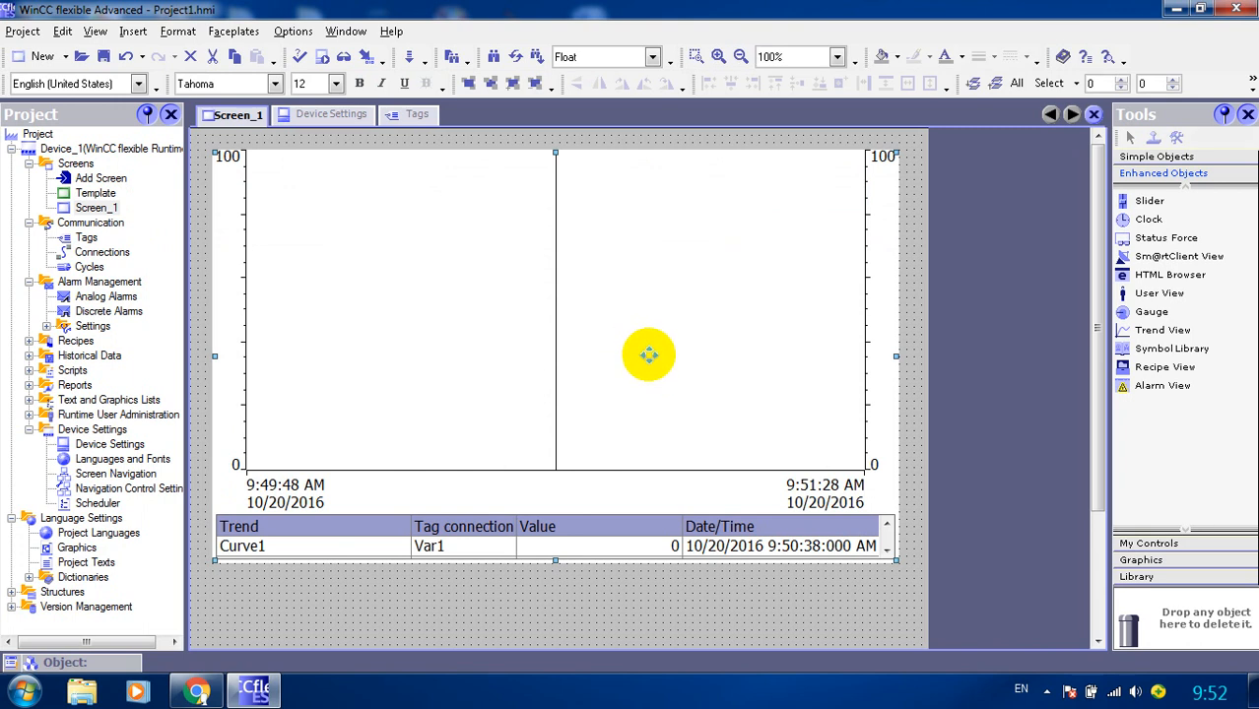
mouse_move(648, 354)
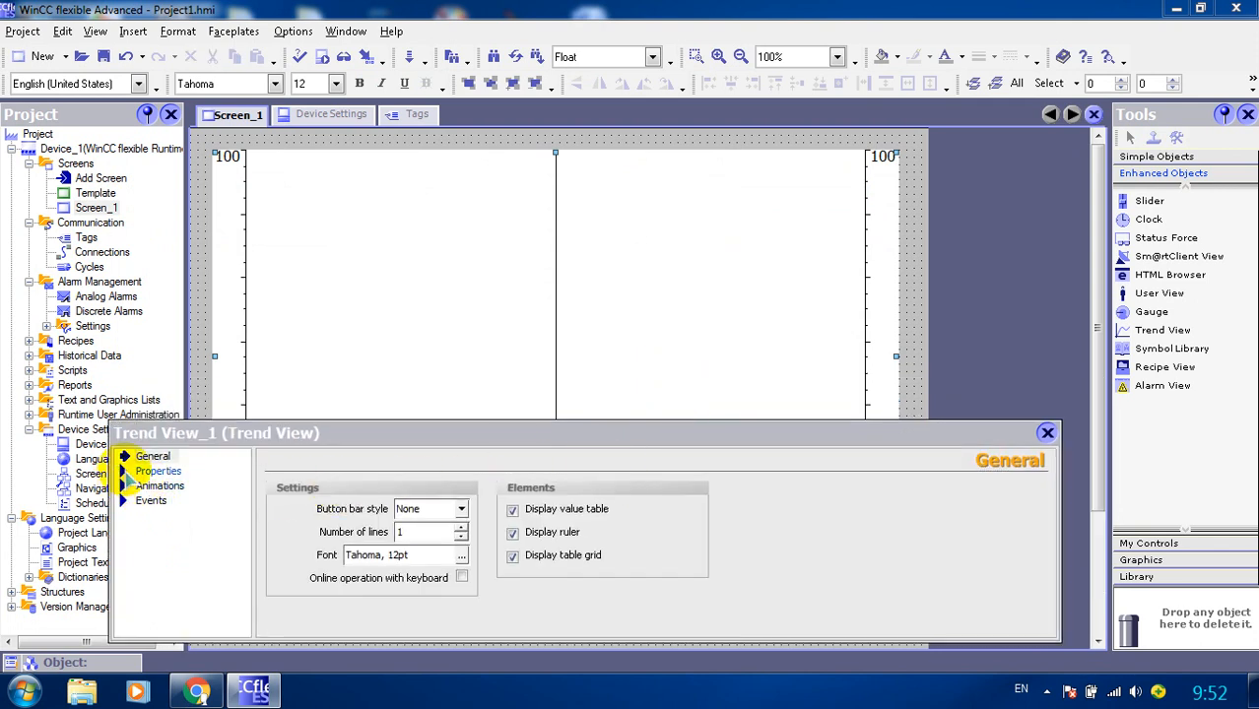
Show the Trend View's Trend list holding Trend_1 and Trend_2
click(158, 471)
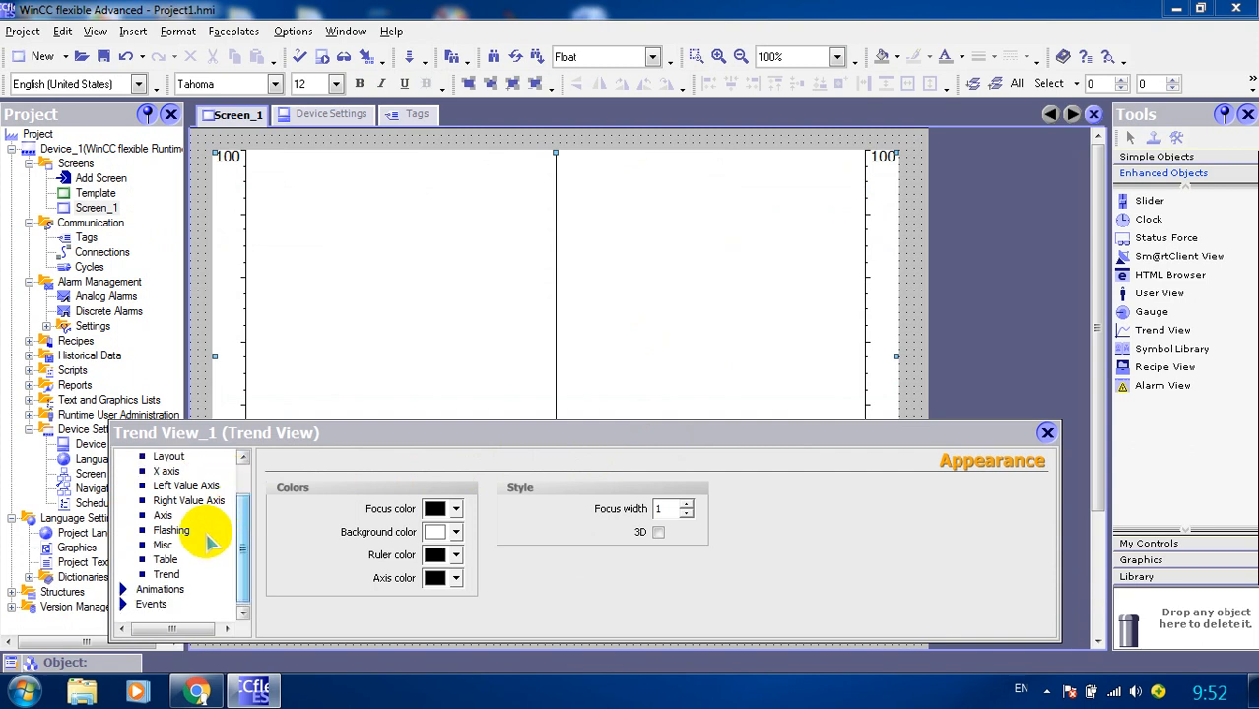
click(167, 574)
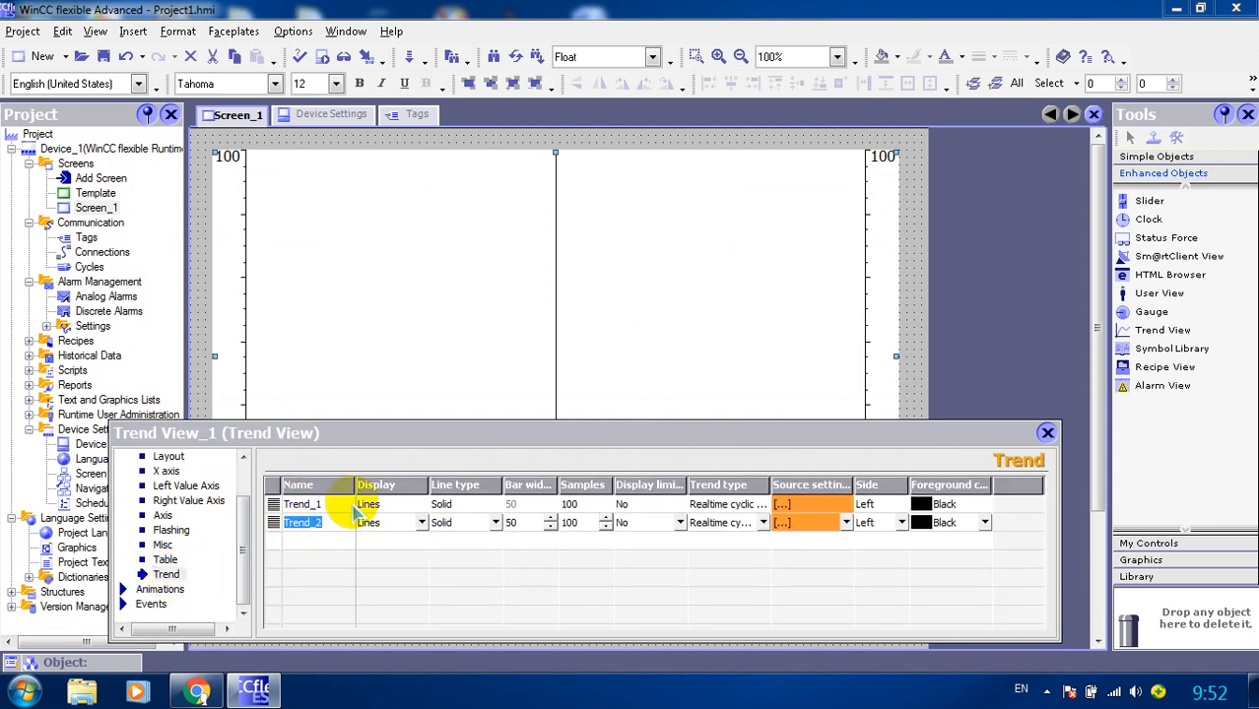
Feed Trend_1 from Graph_1 and Trend_2 from Graph_2, colouring them red and green
click(302, 504)
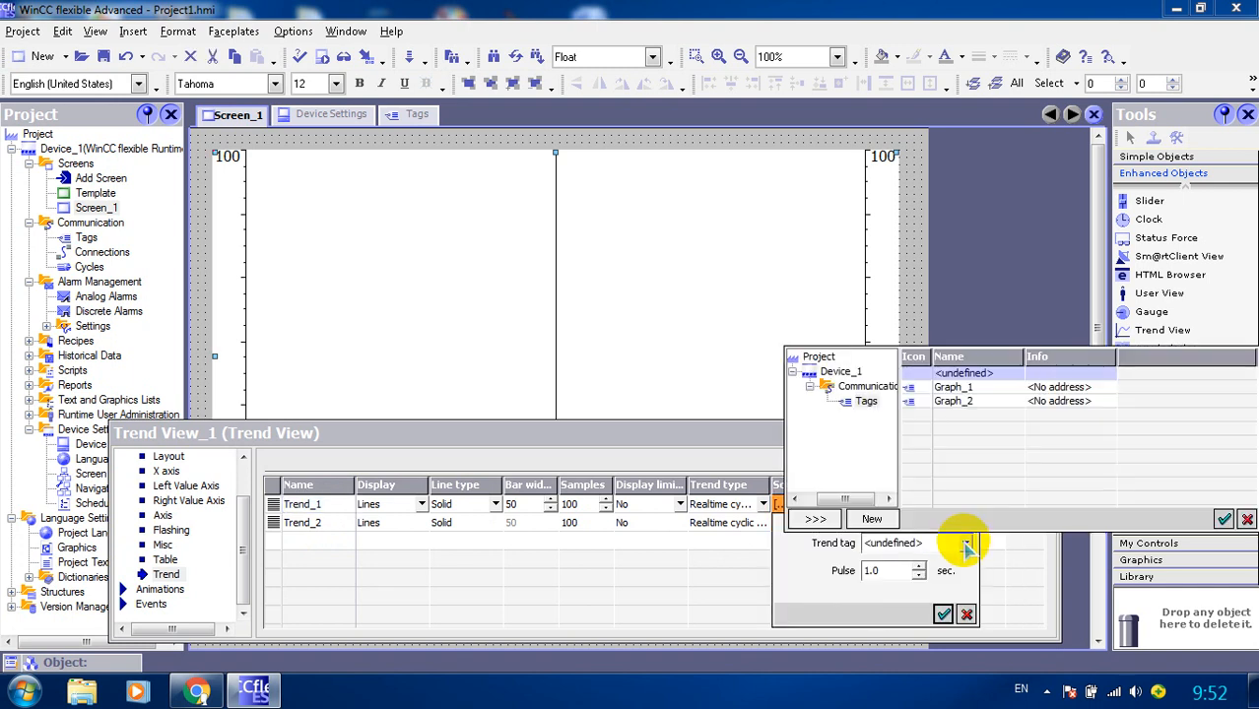
click(953, 386)
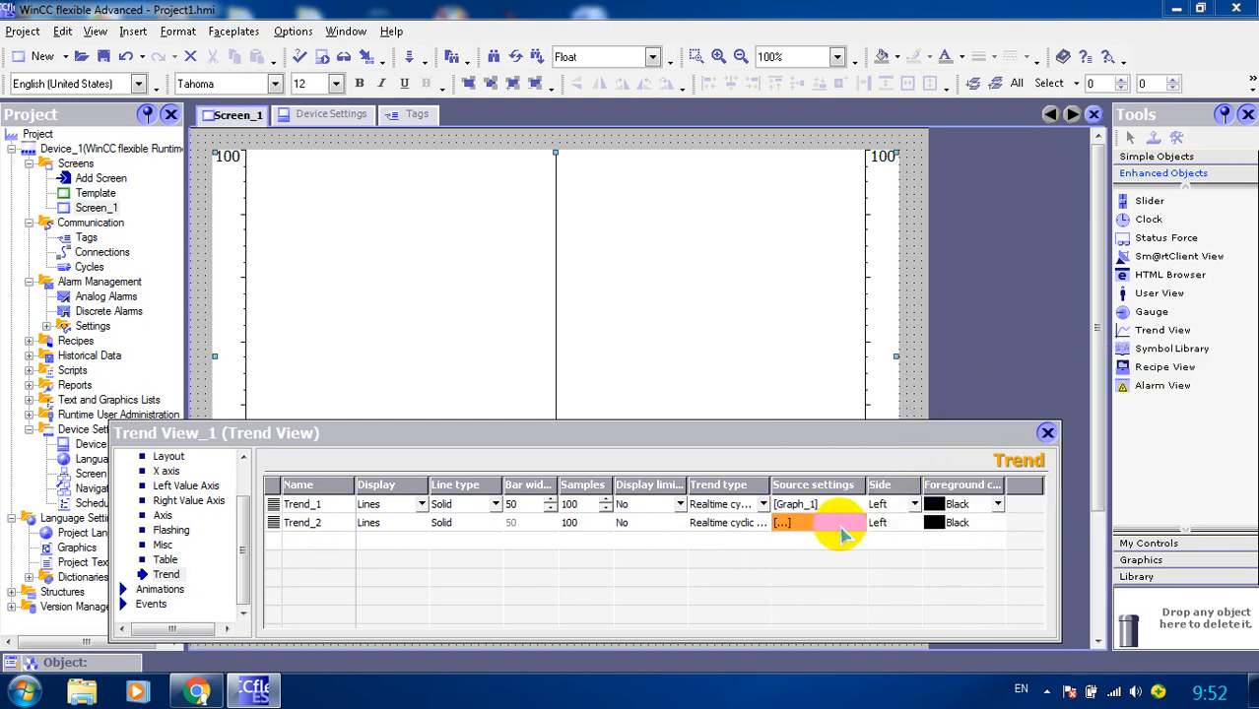
click(782, 522)
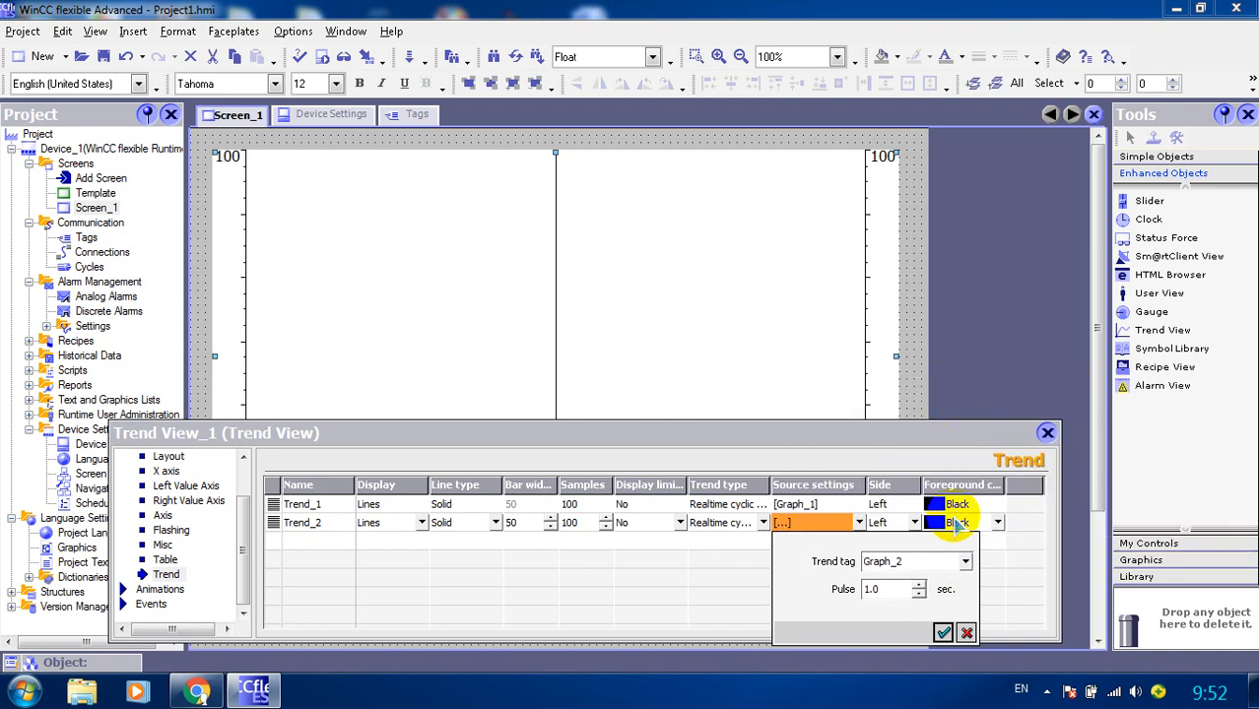
click(942, 632)
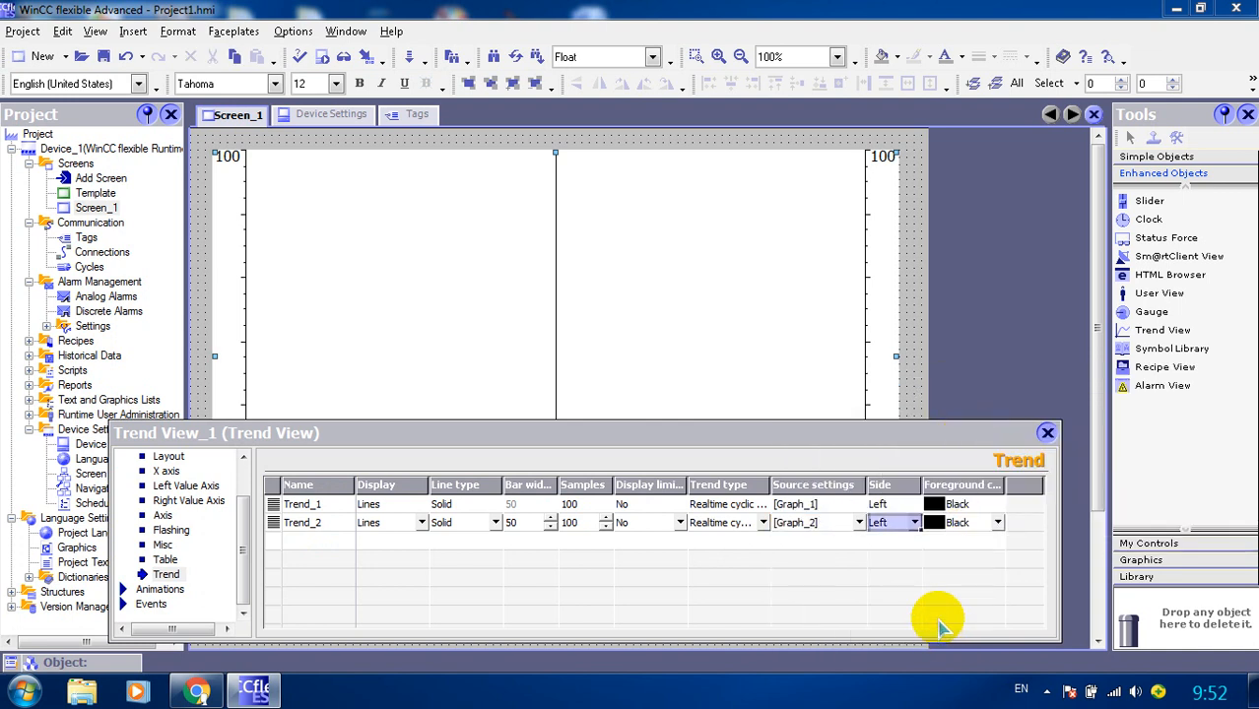
click(998, 504)
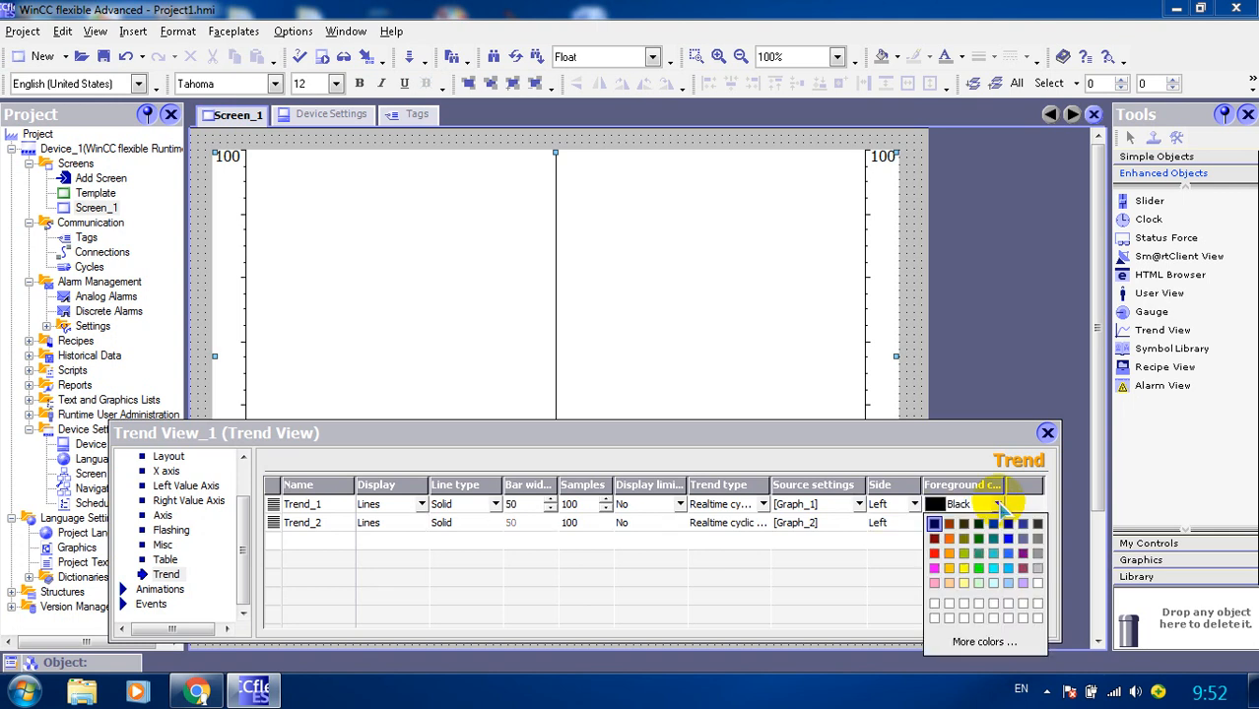
click(935, 554)
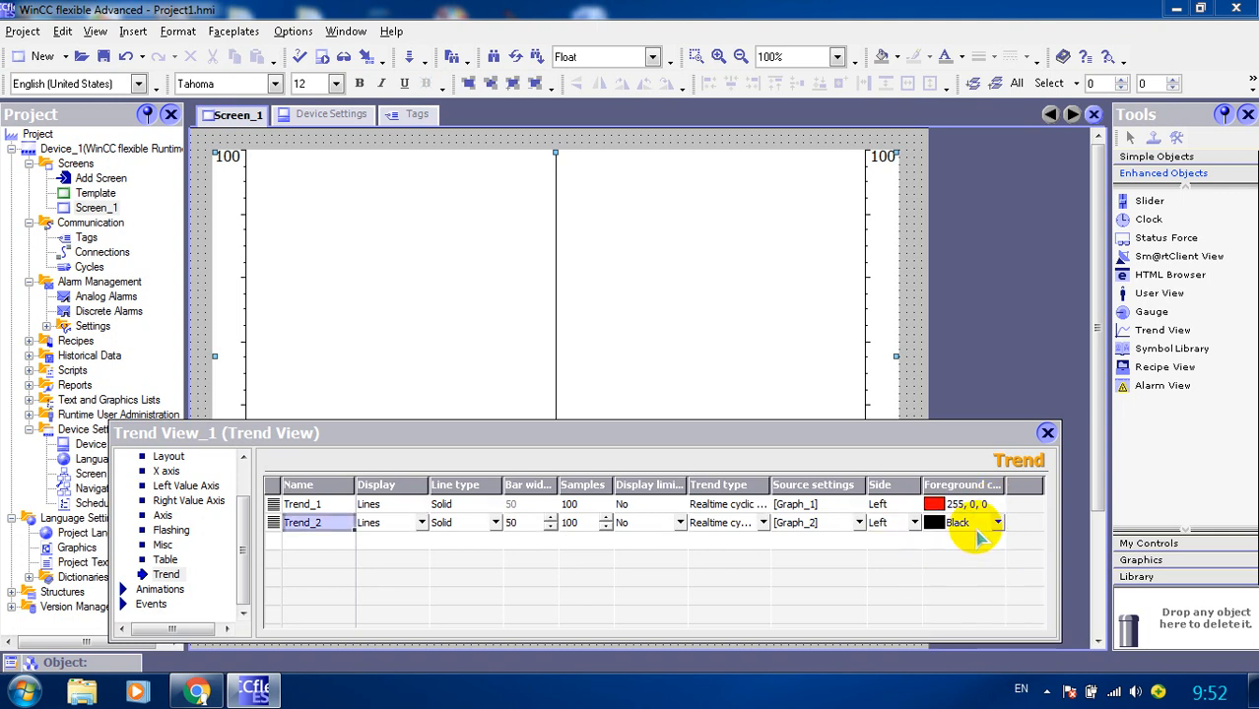
click(998, 522)
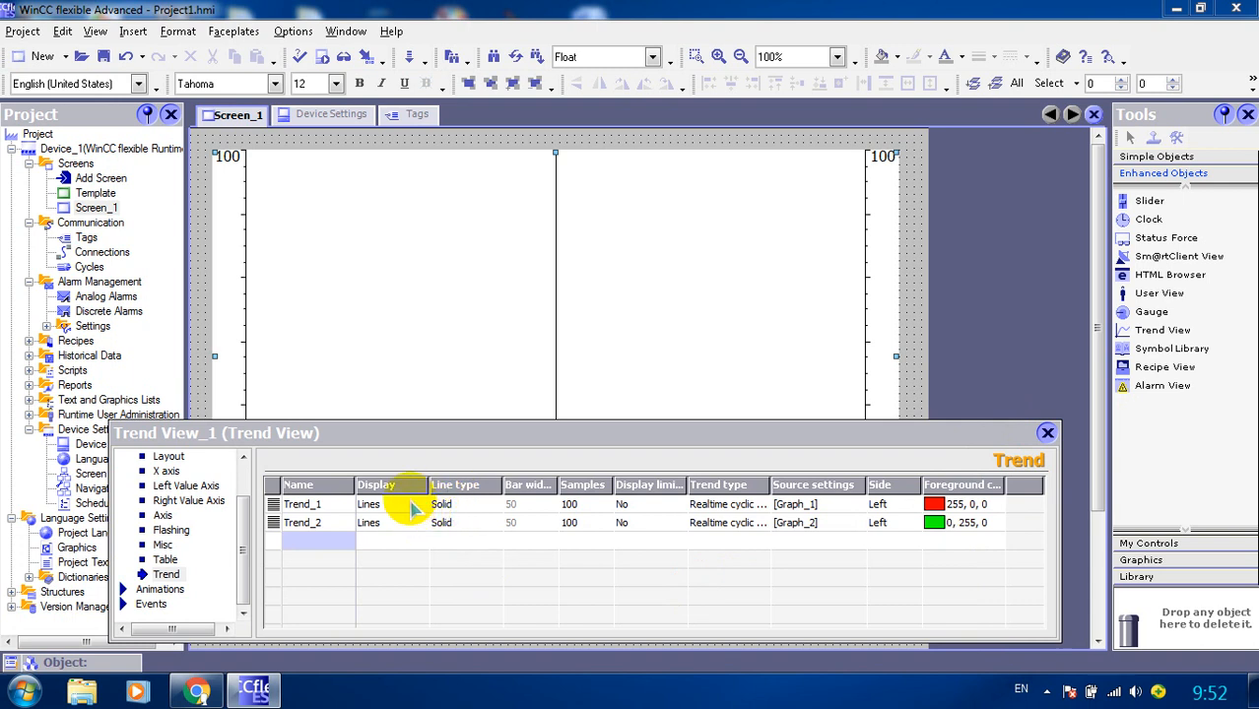
Keep both trends as solid lines and view the Left Value Axis scaled 0–100
click(422, 504)
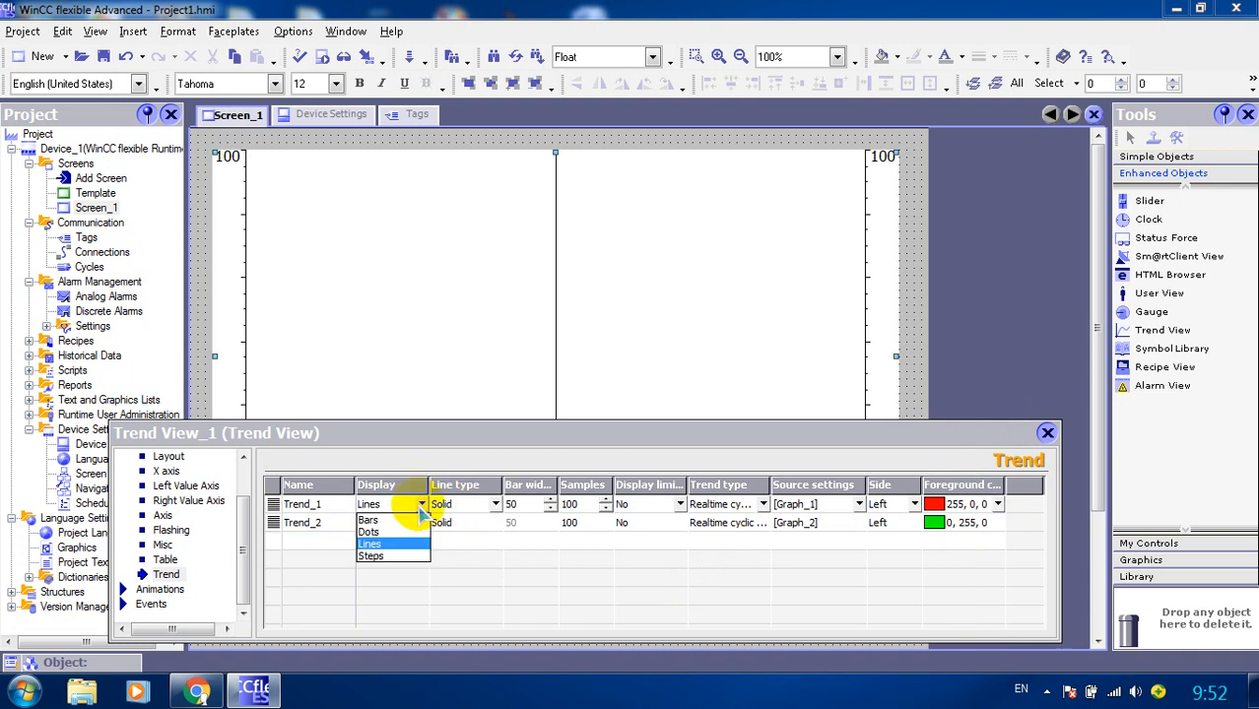
click(369, 543)
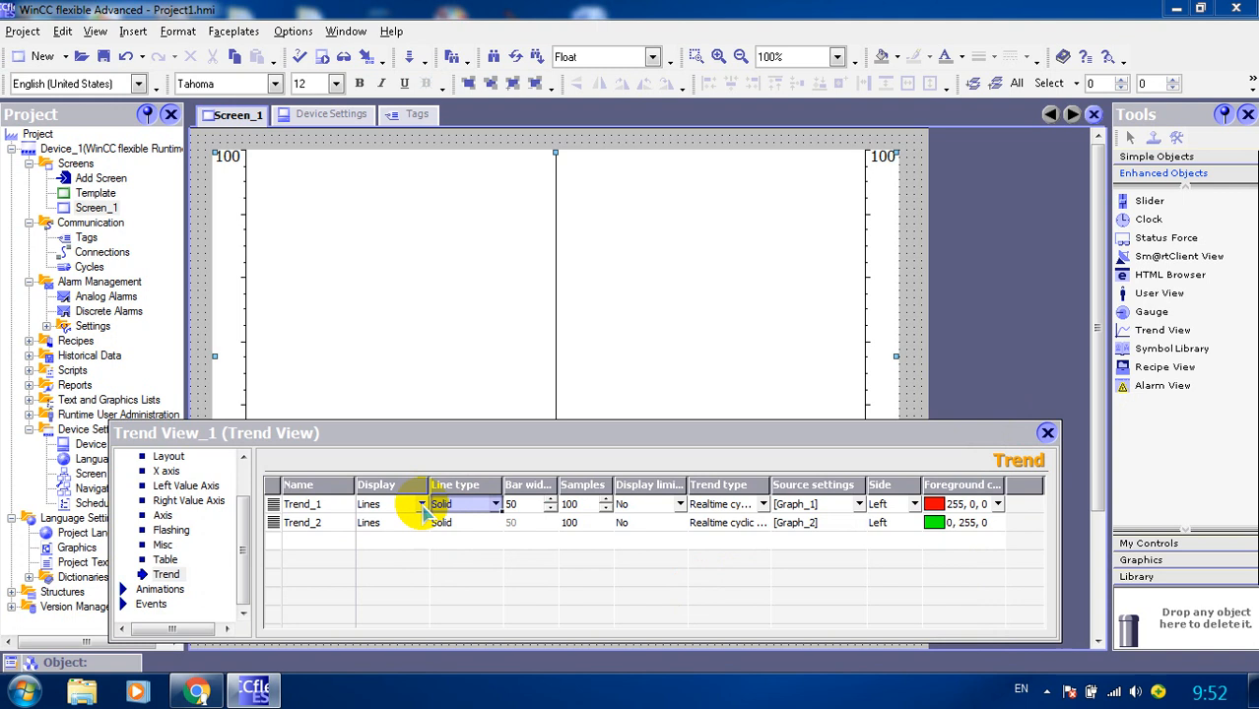
click(422, 504)
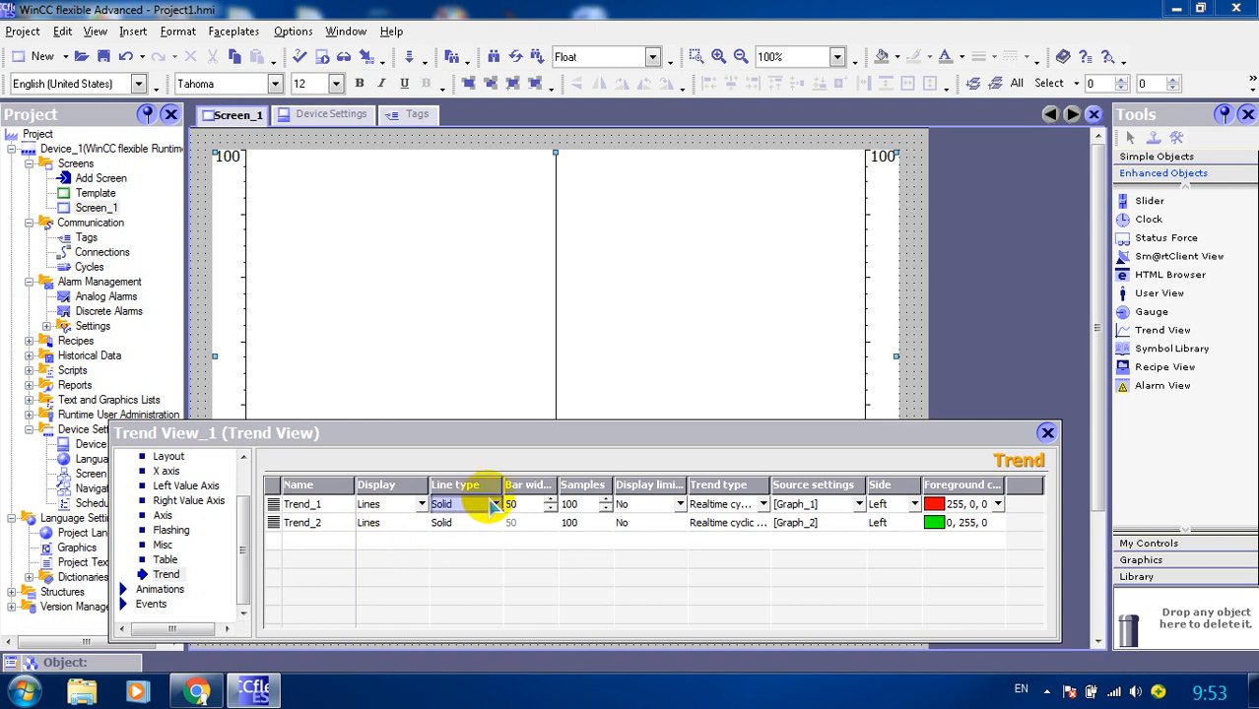
click(494, 503)
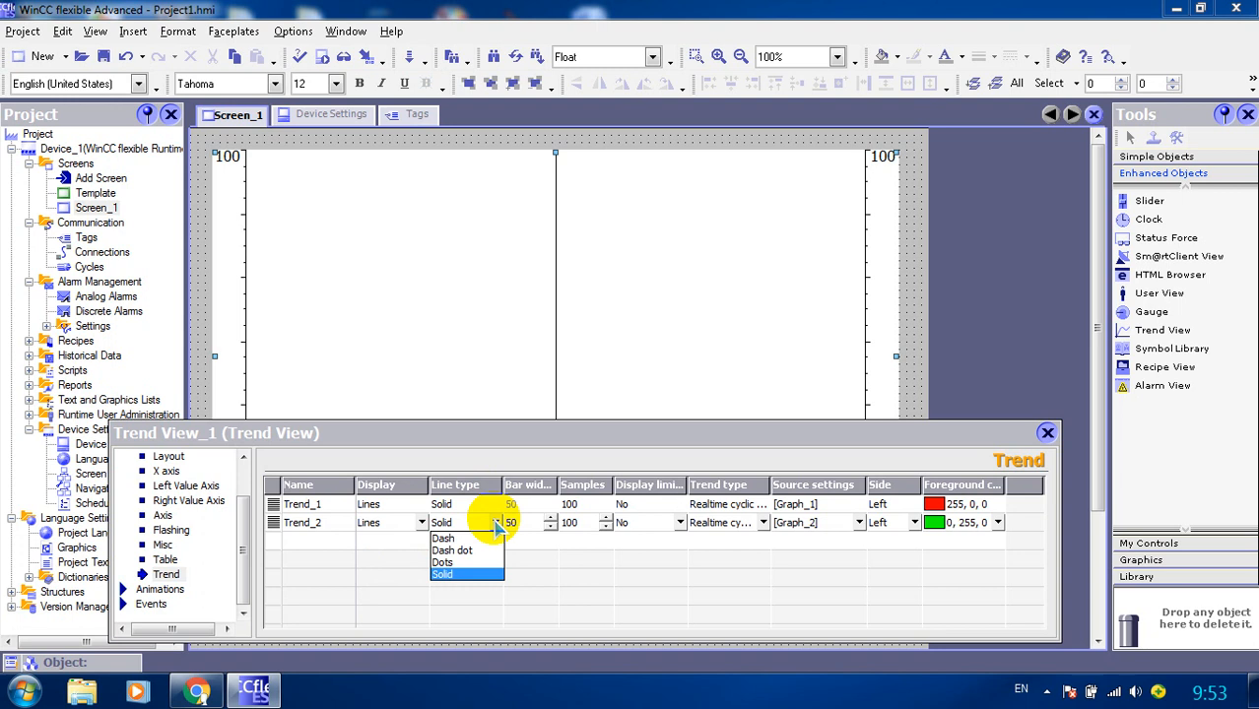
click(441, 574)
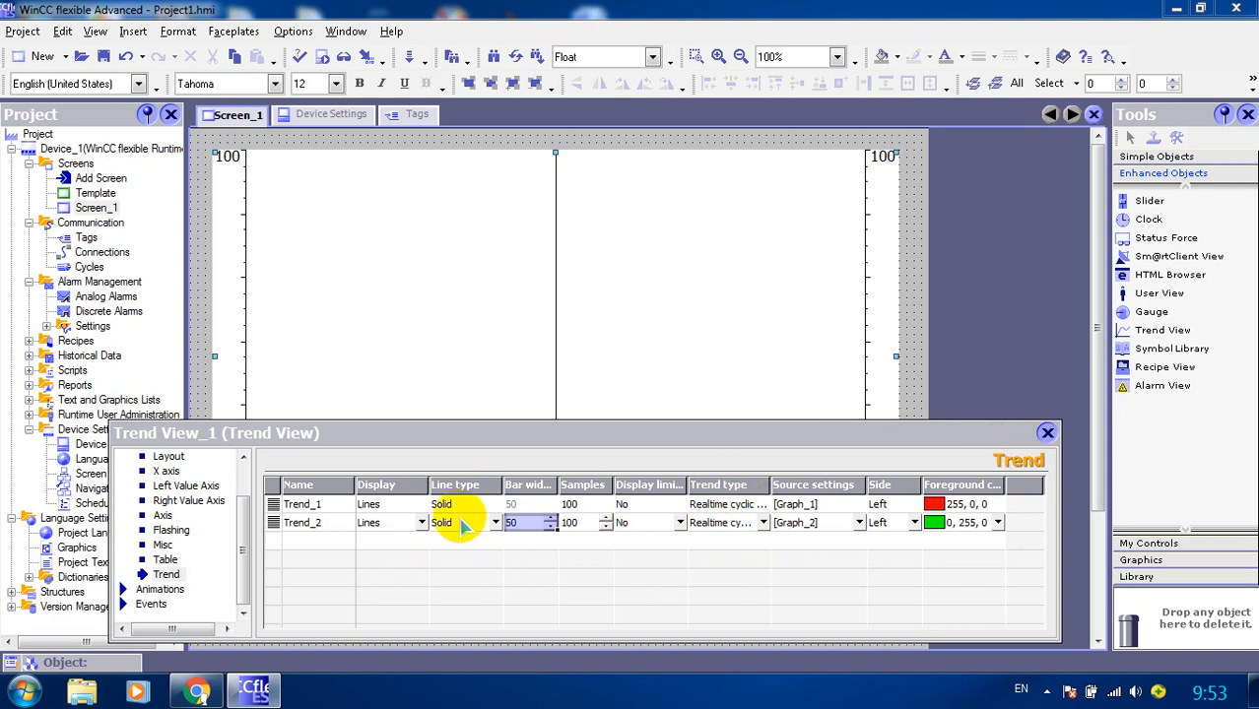
click(187, 486)
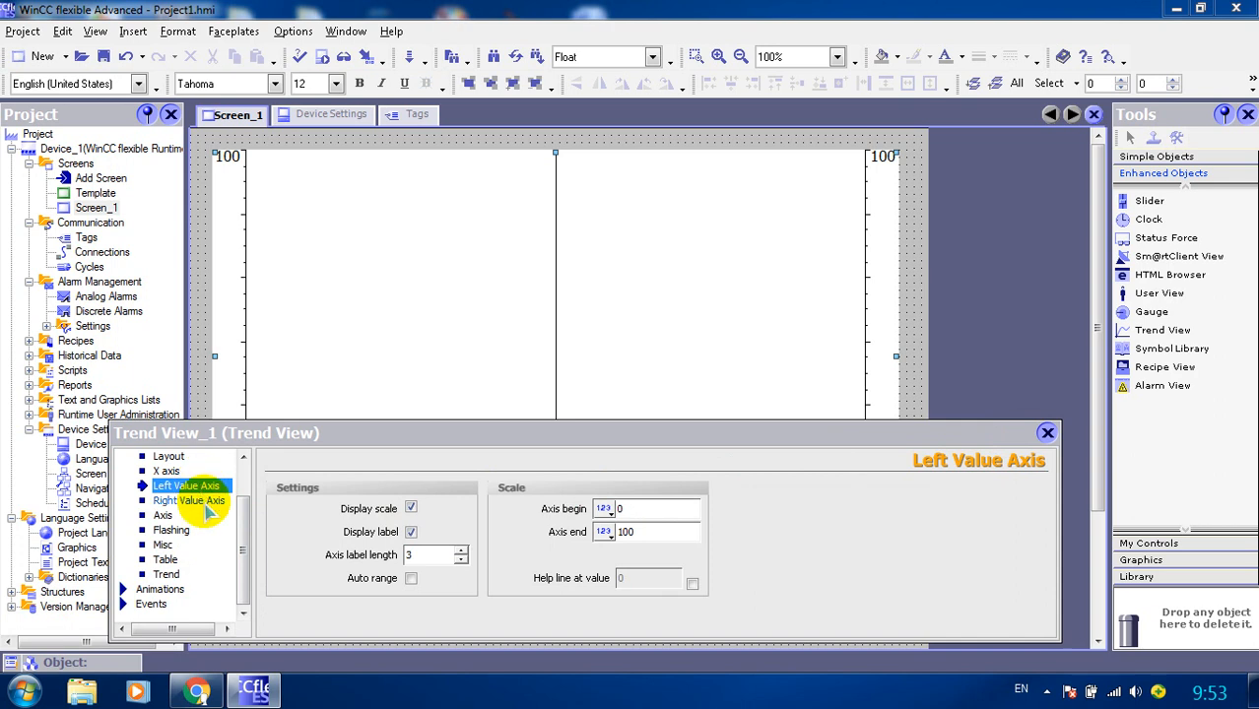
Uncheck the right axis Display scale, enter a 150-second time interval, and close properties
click(189, 501)
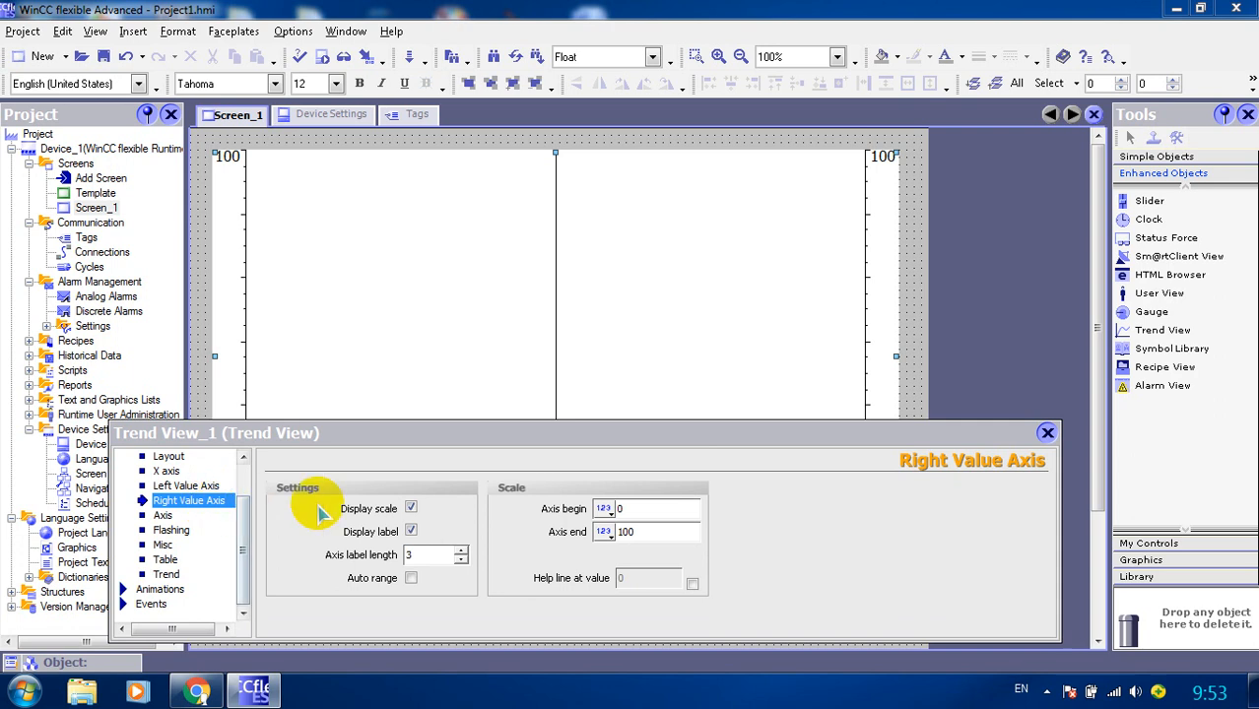
click(411, 508)
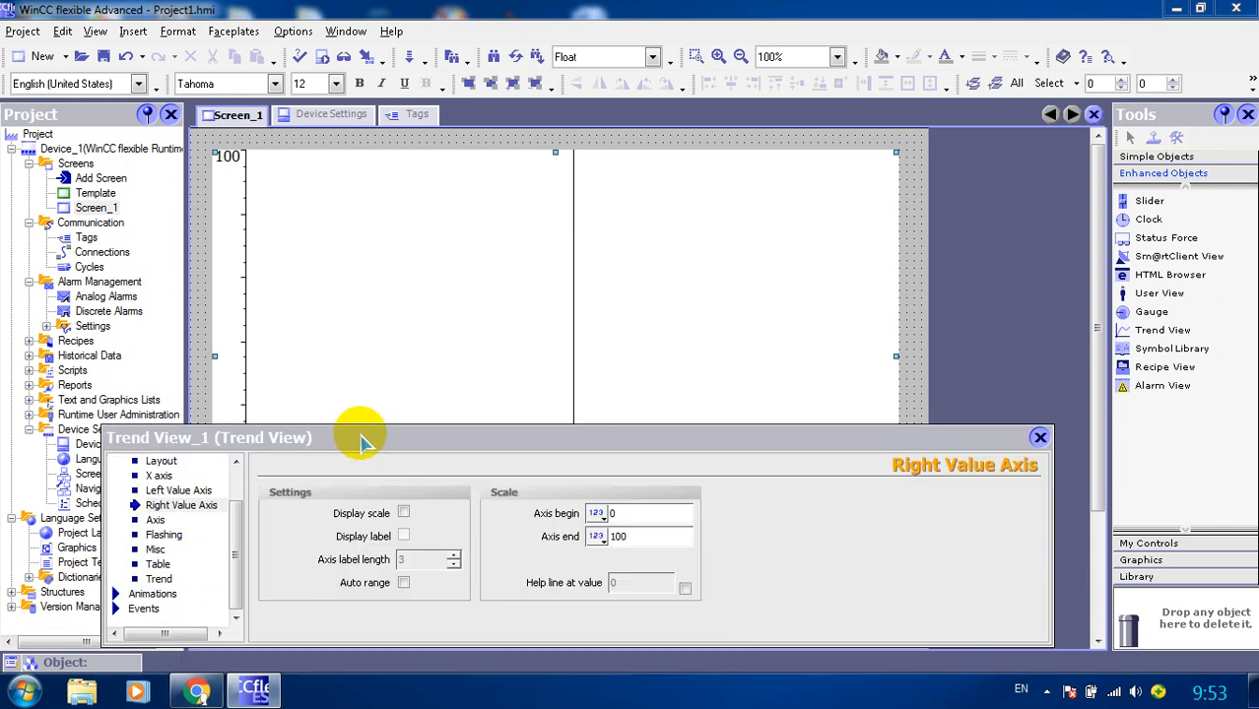
click(157, 475)
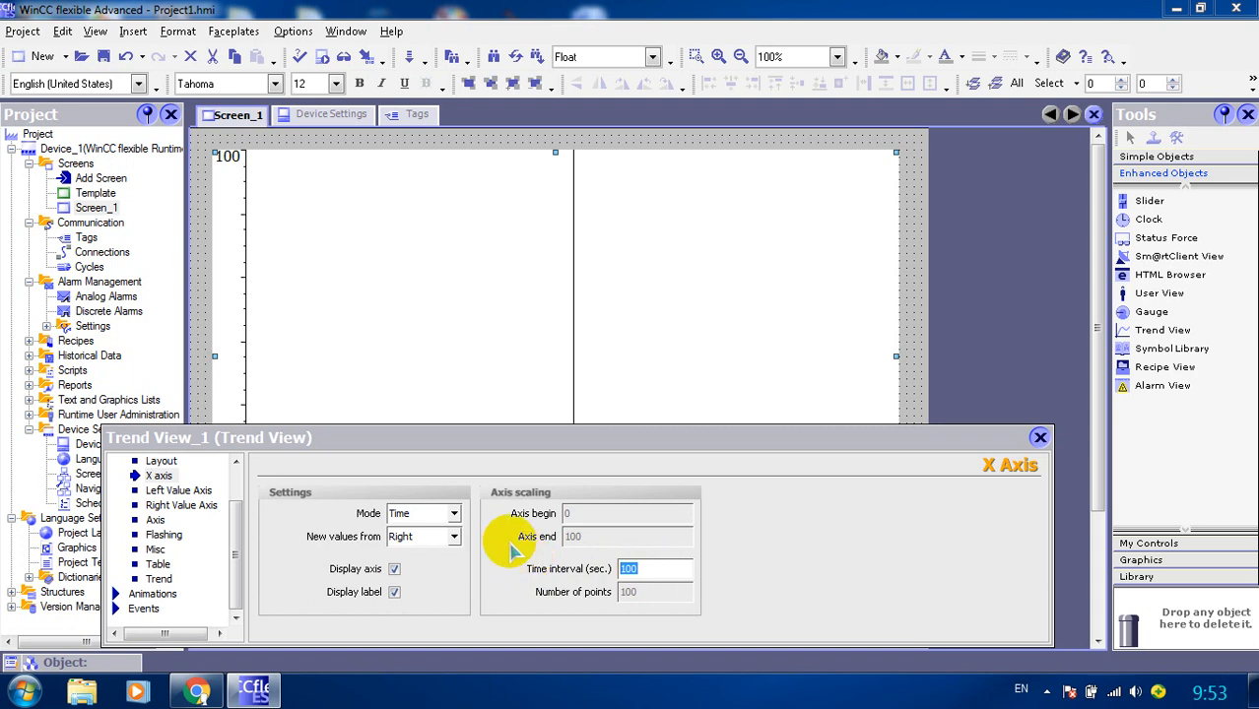
text(150)
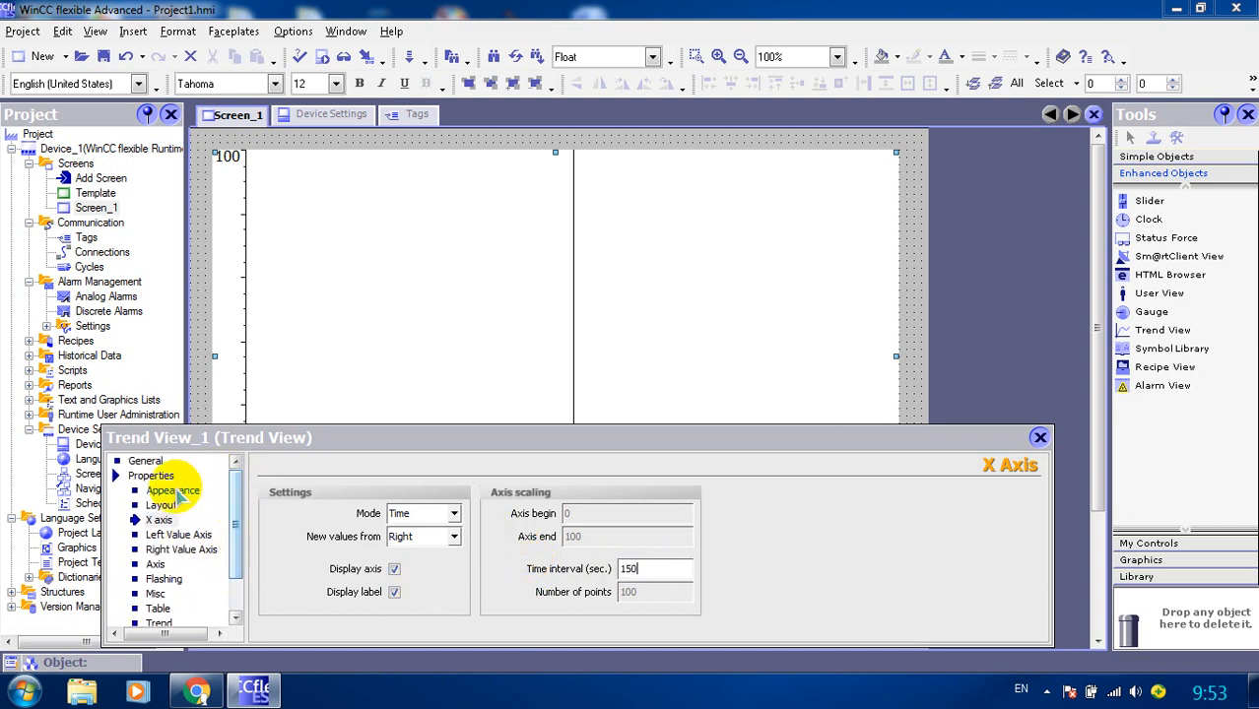
click(174, 490)
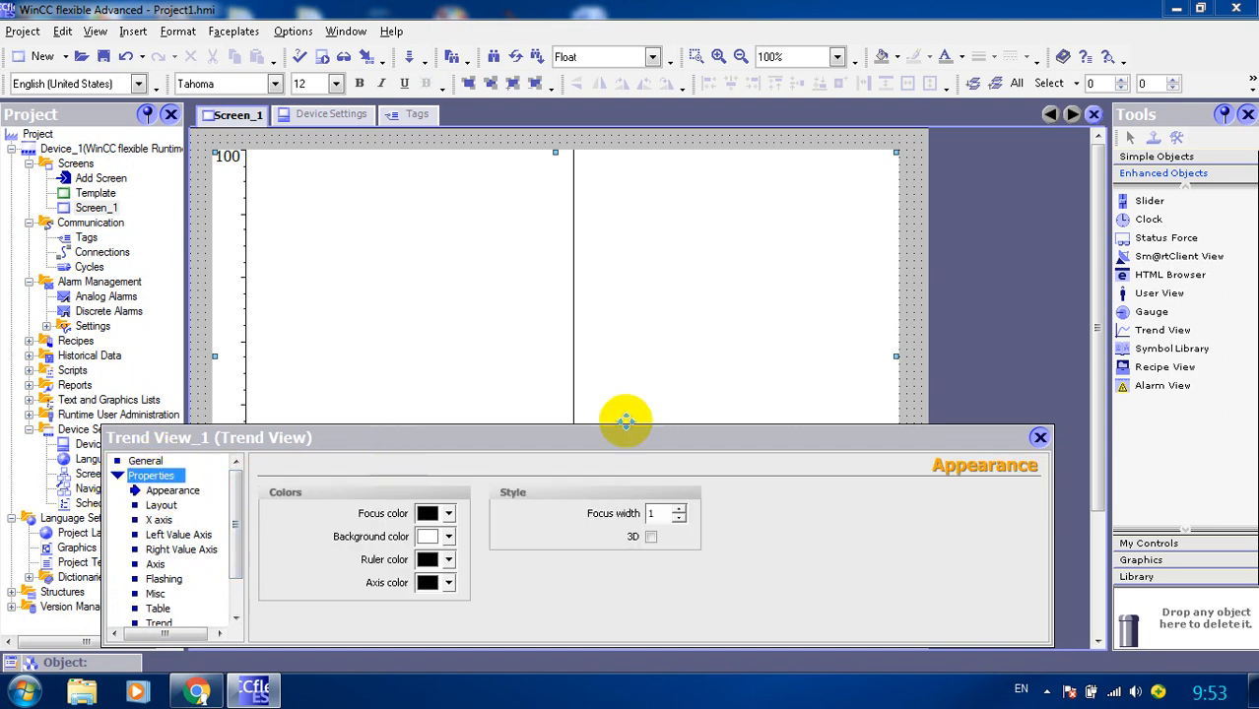
click(1040, 438)
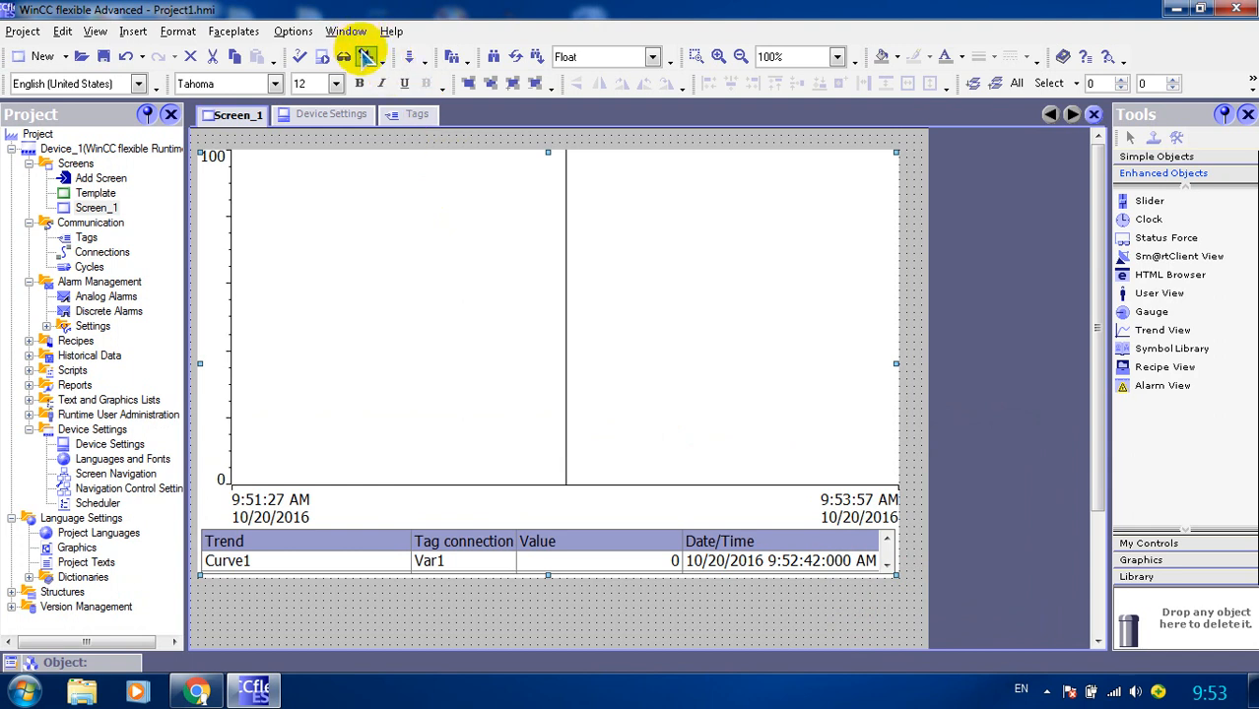
Compile the project and start it in runtime with the simulator
click(364, 56)
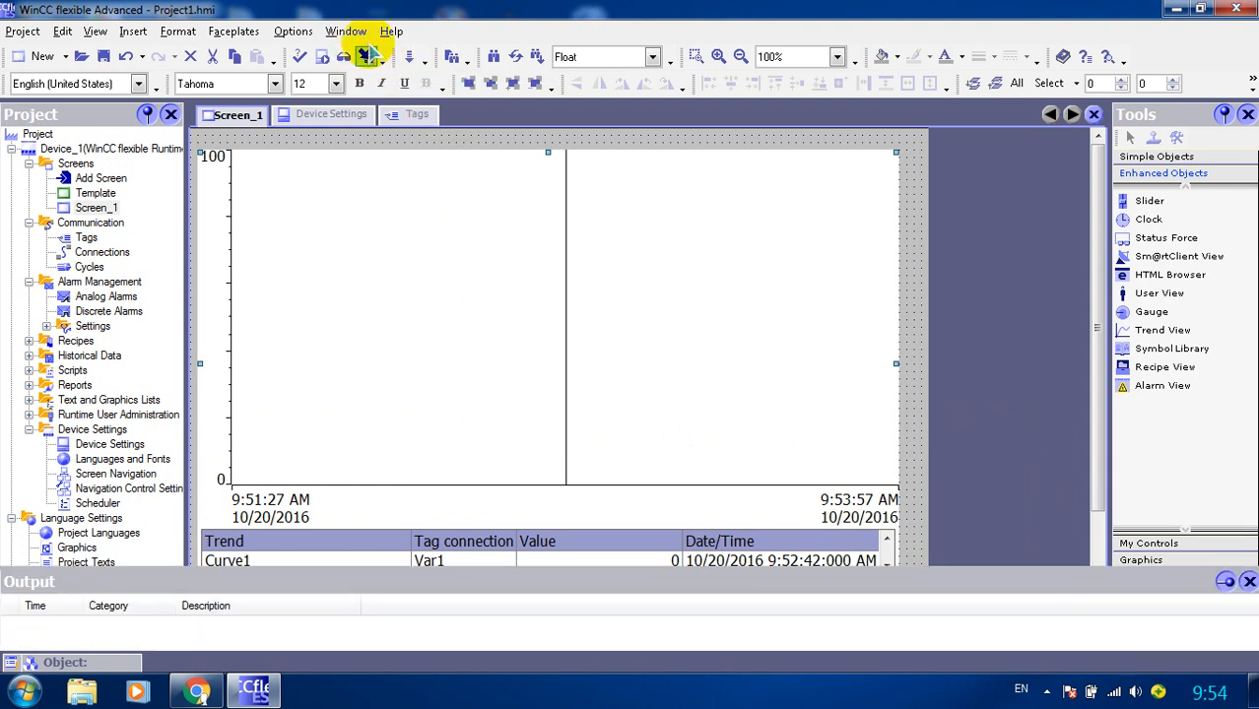
click(364, 56)
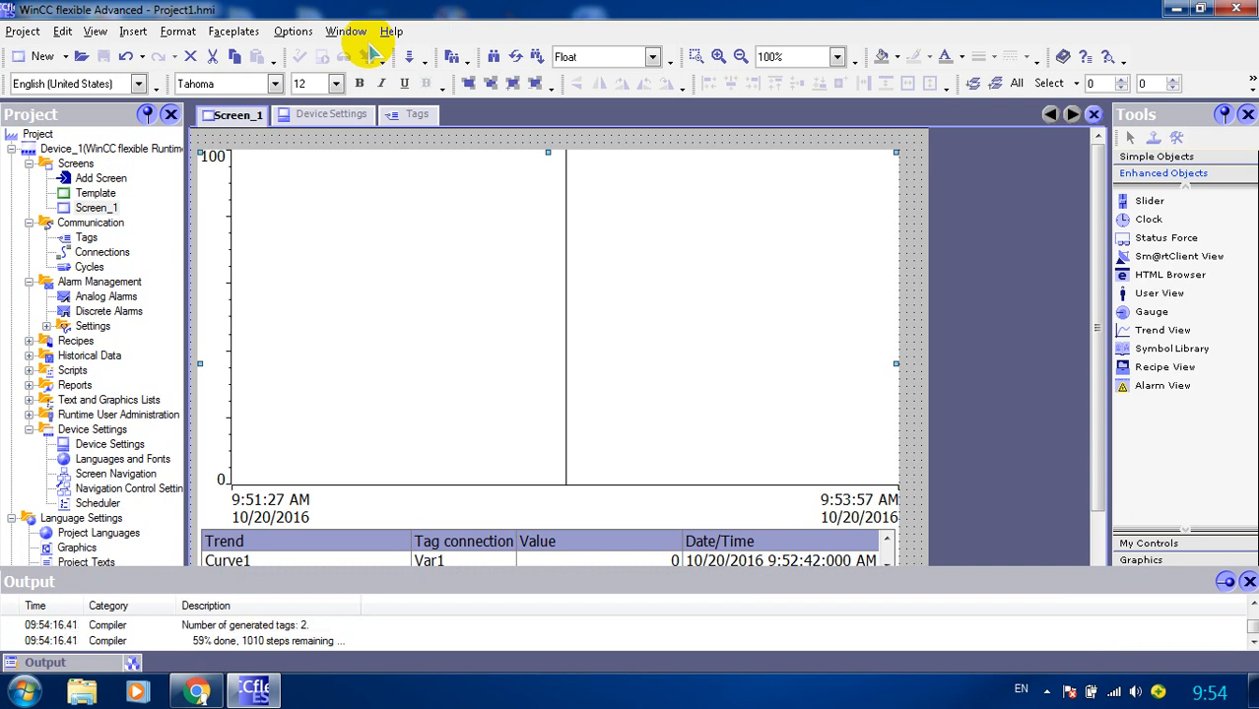
click(372, 56)
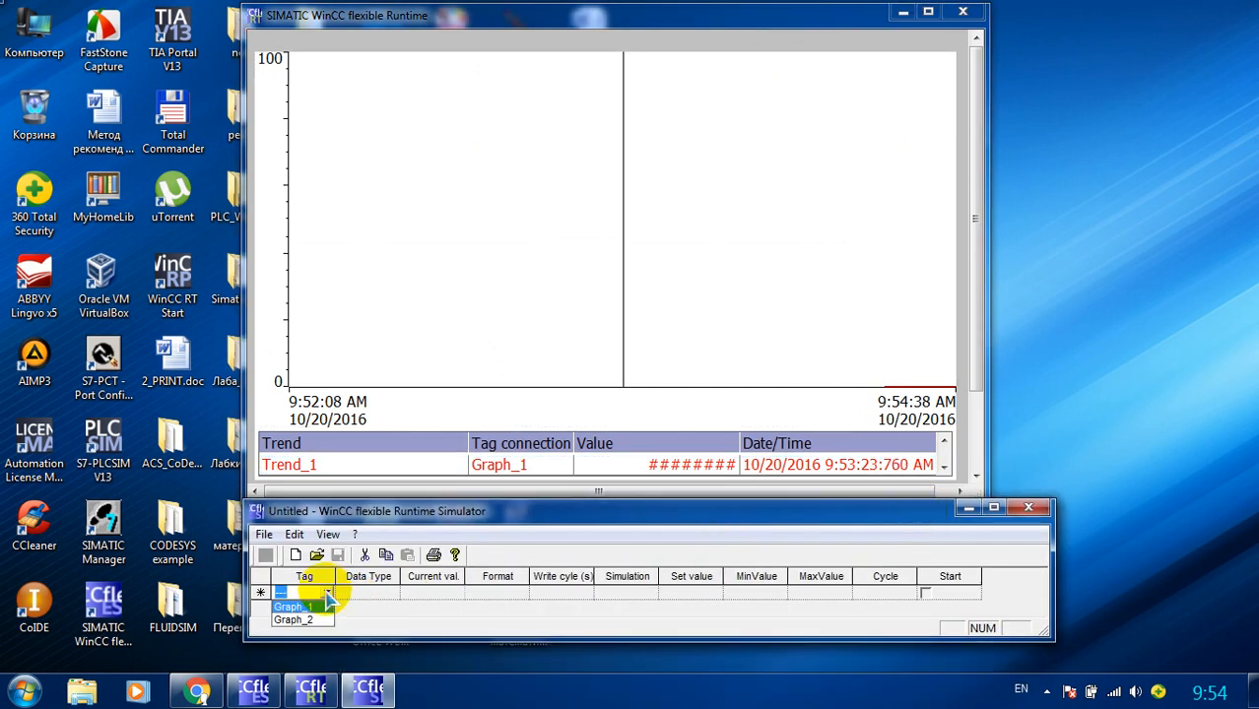
Simulate Graph_1 as a sine between 40 and 80 and Graph_2 as random
click(292, 606)
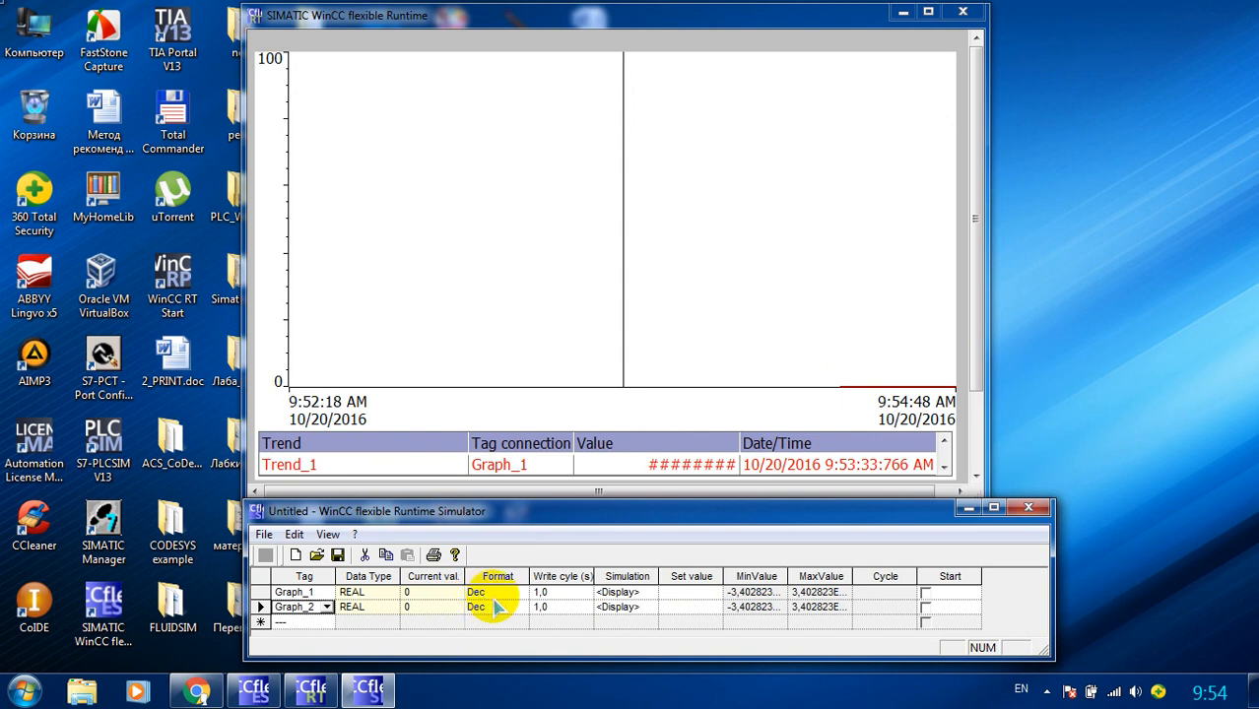
click(648, 592)
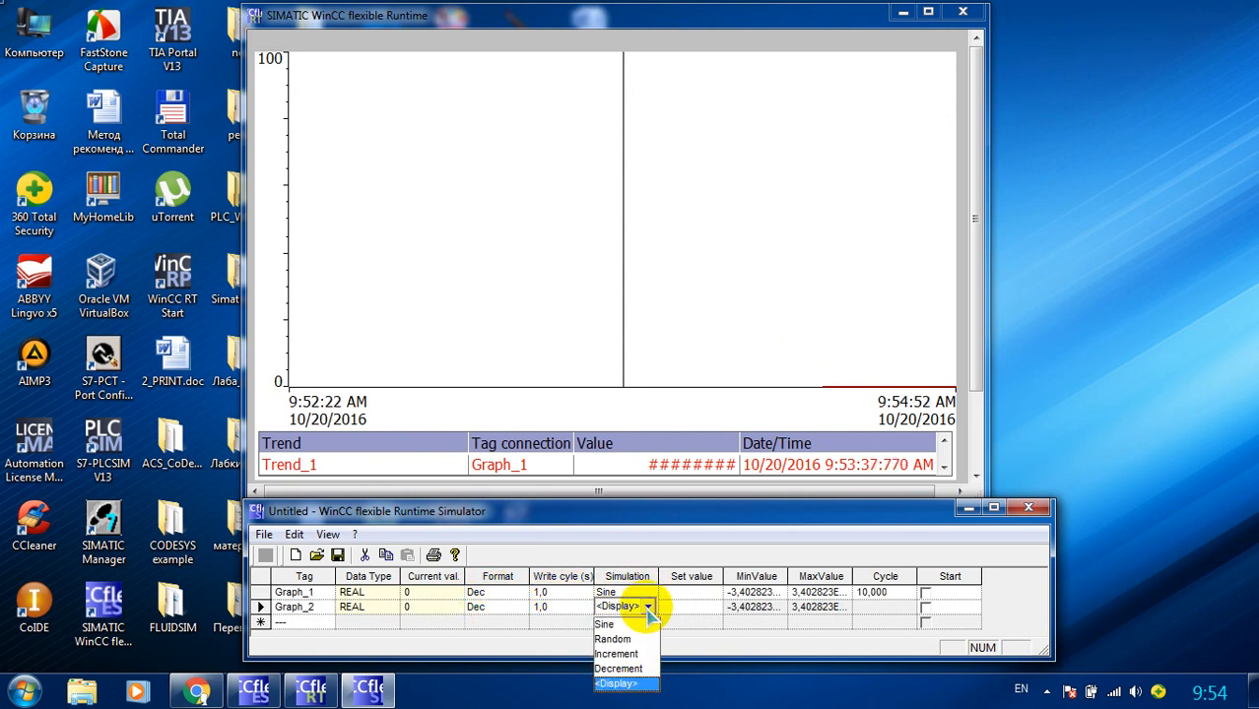
click(613, 640)
text(40)
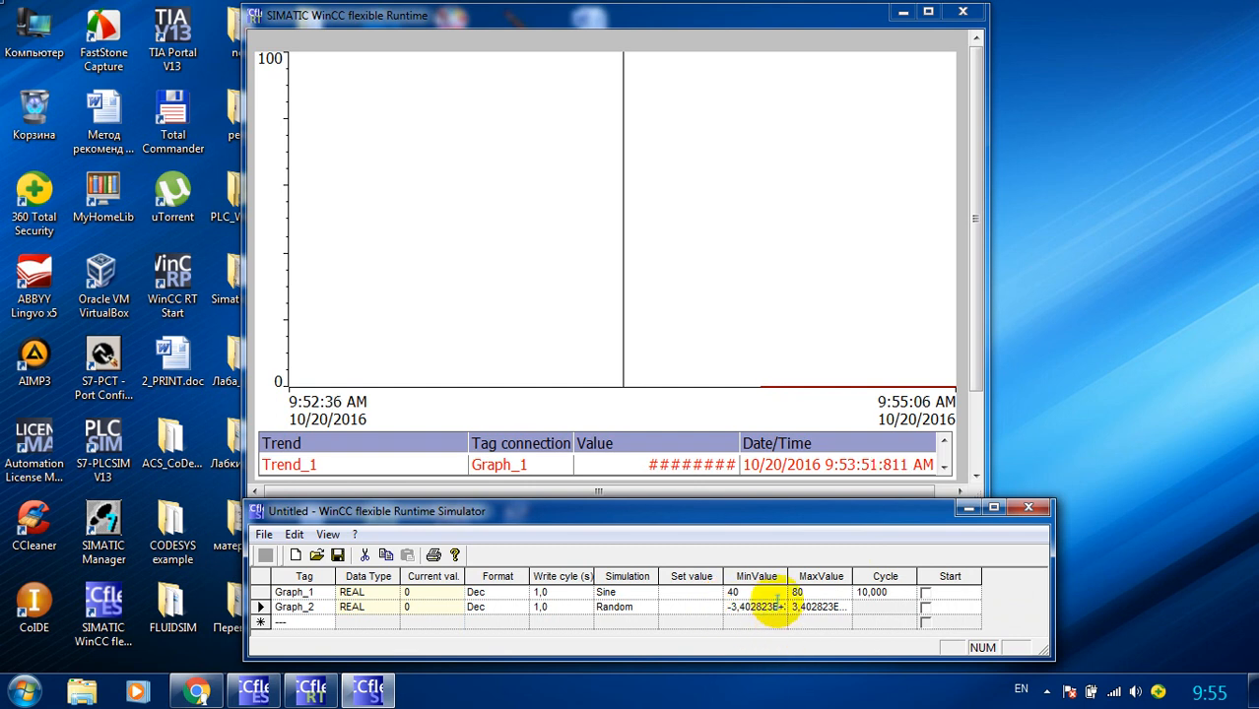
mouse_move(756, 576)
text(10)
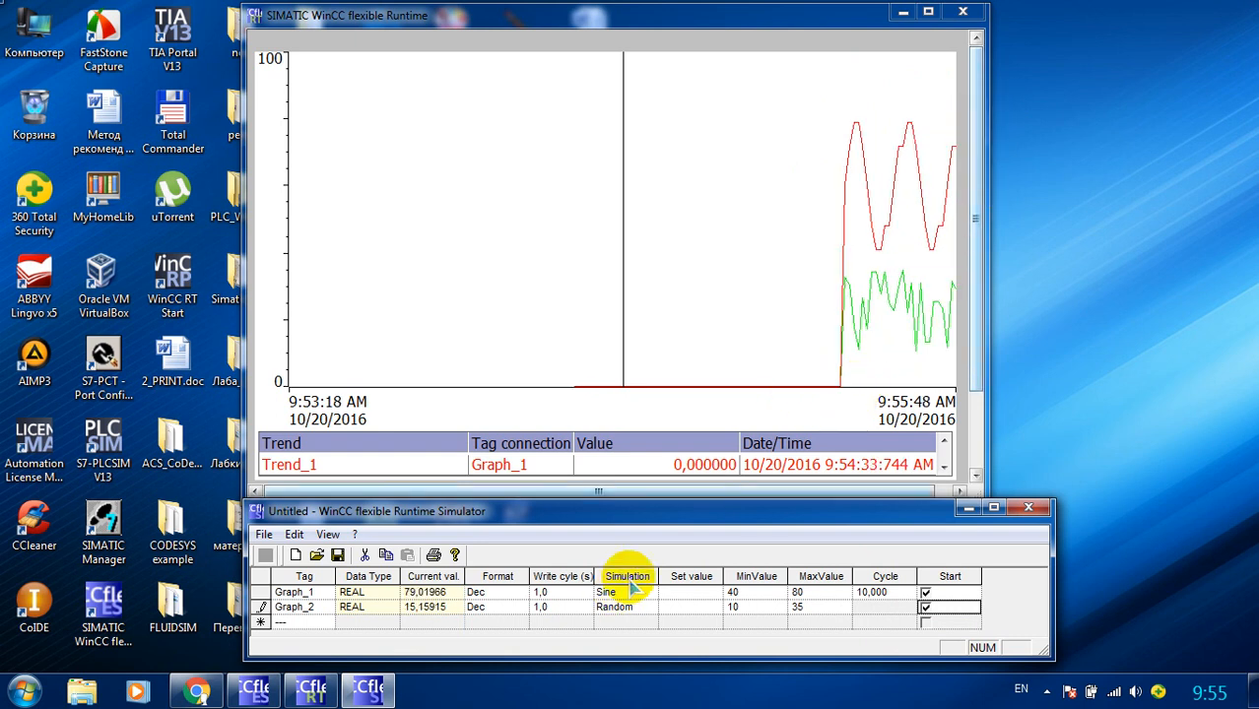
mouse_move(858, 606)
text(25)
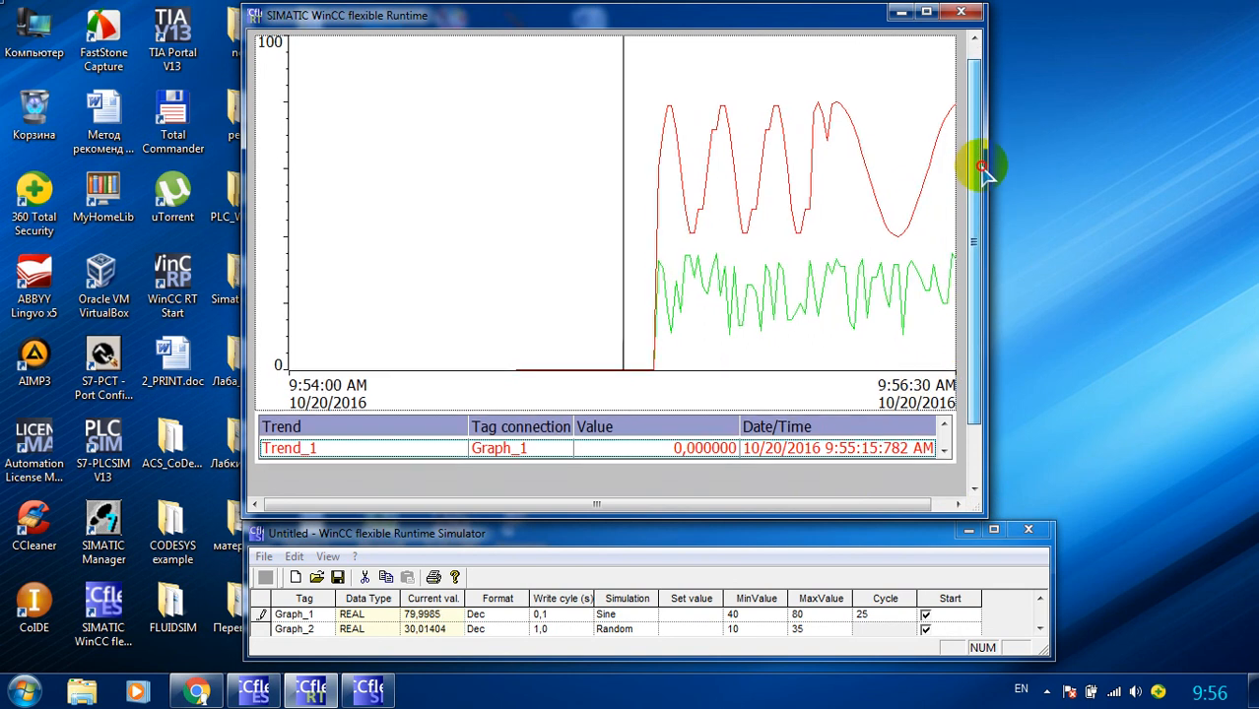
Show Trend_2's values in the trend table while the red and green curves plot
click(943, 447)
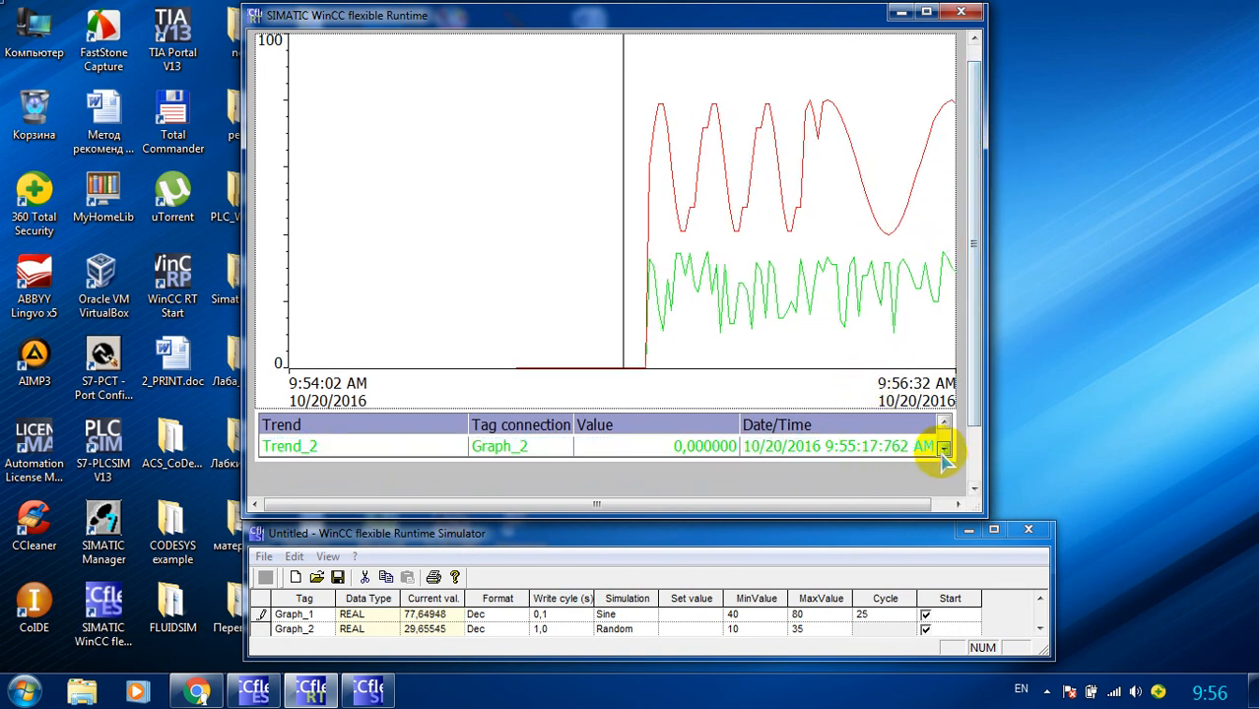